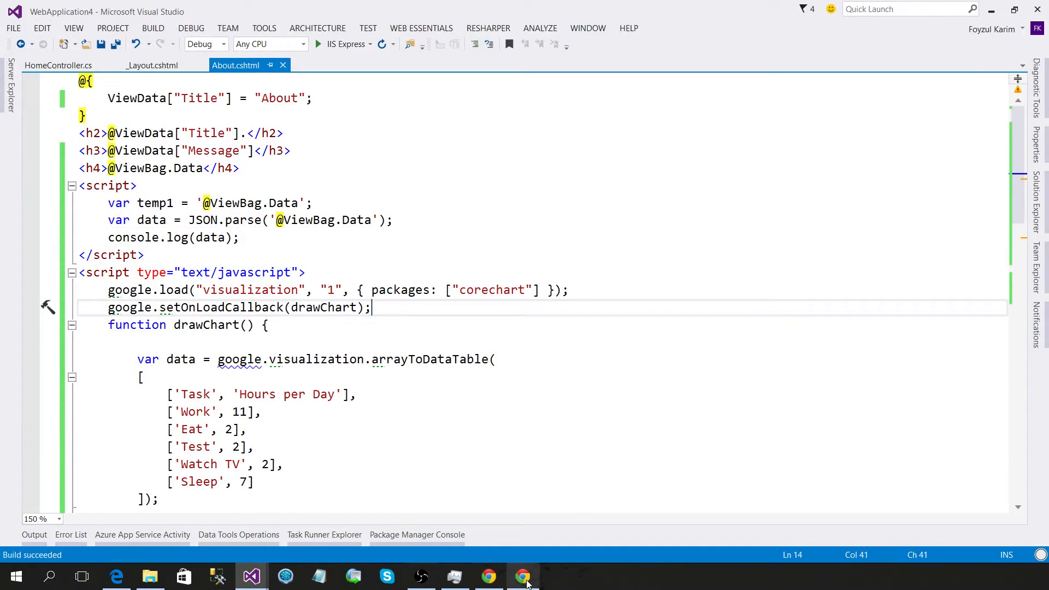
# Read the Unexpected token & error in the console, then view the rendered About page
pyautogui.click(523, 575)
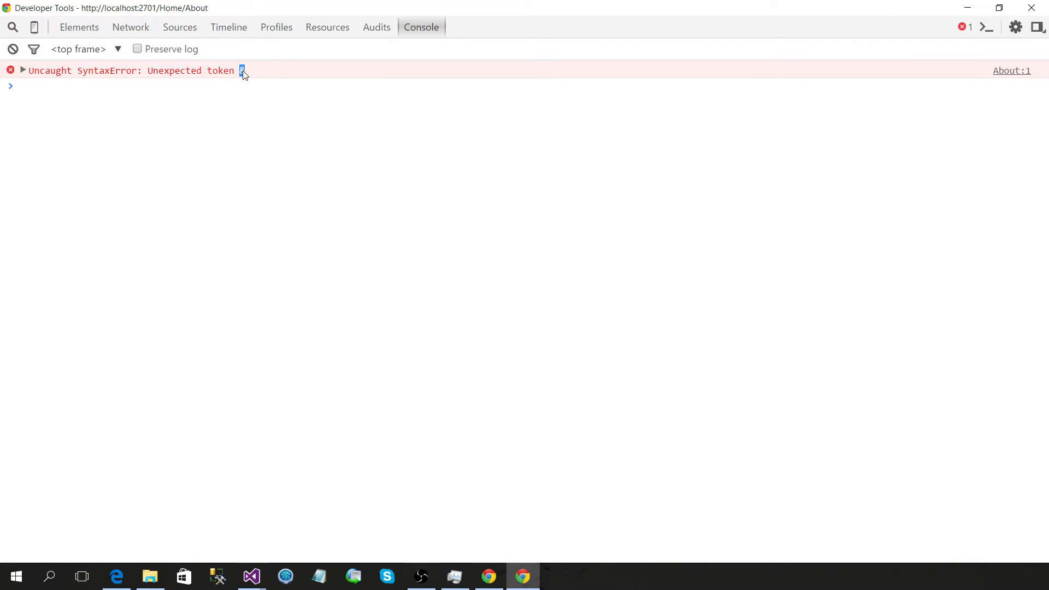
pyautogui.moveTo(251, 575)
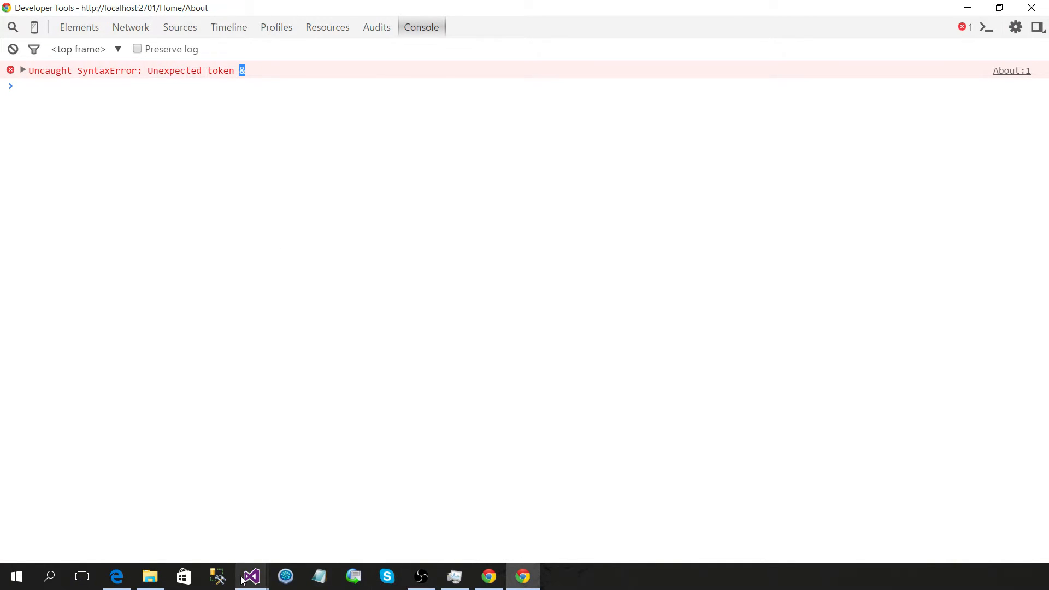
pyautogui.click(250, 575)
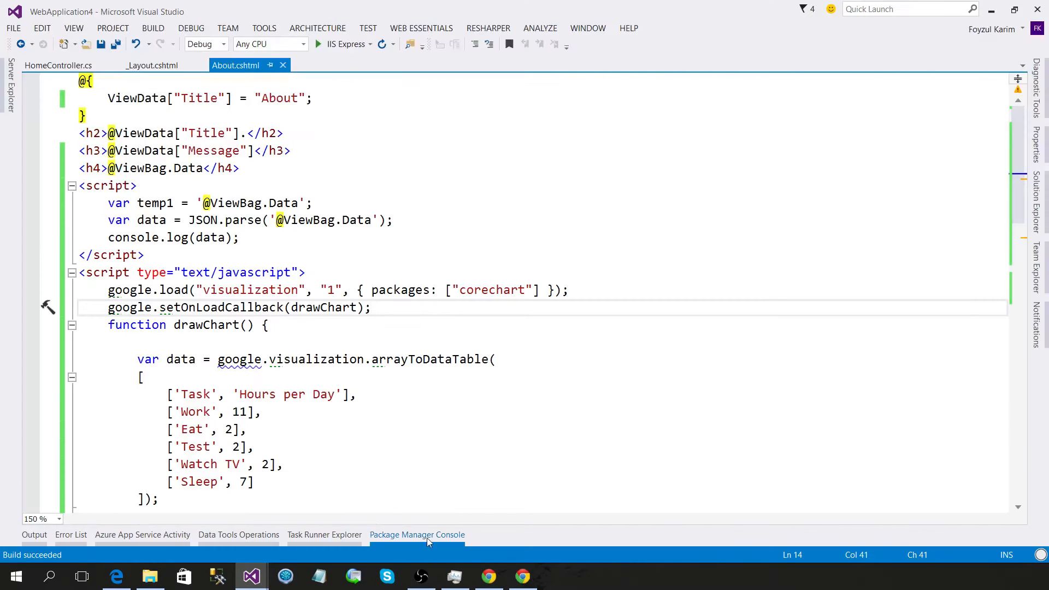
pyautogui.click(522, 576)
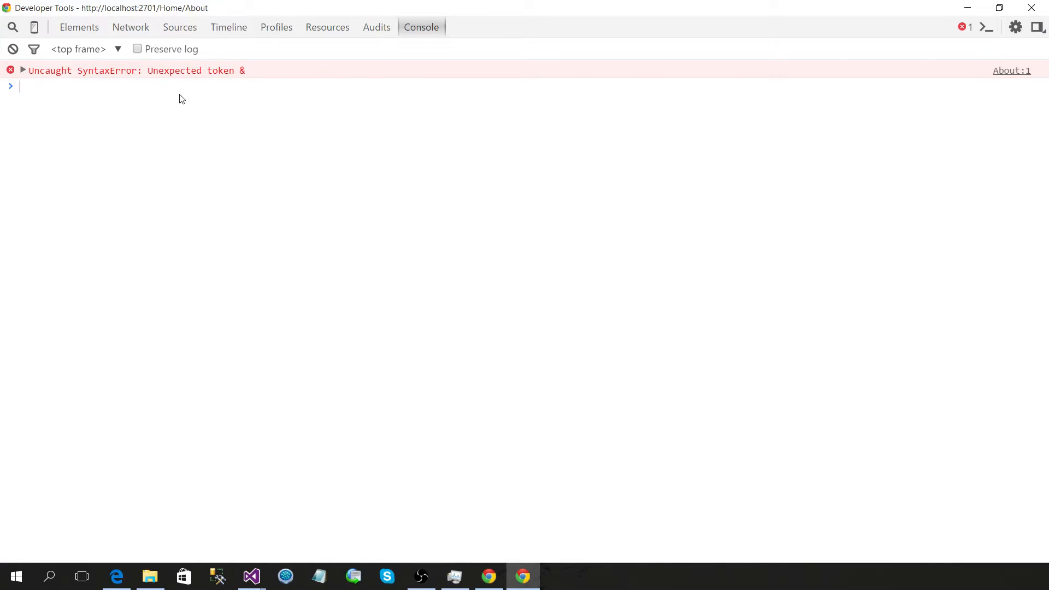
pyautogui.click(179, 27)
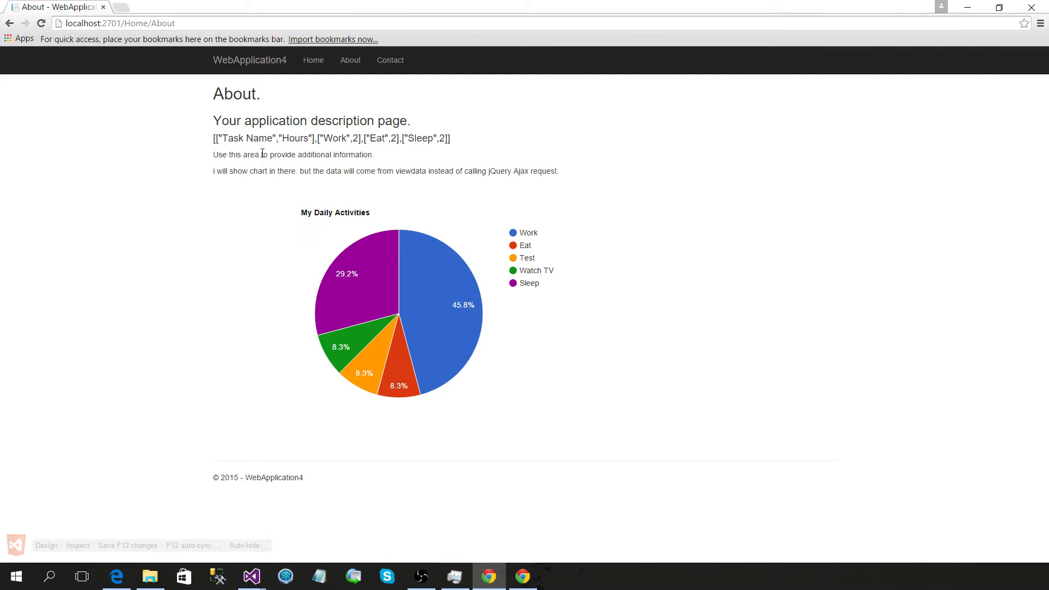
pyautogui.moveTo(250, 575)
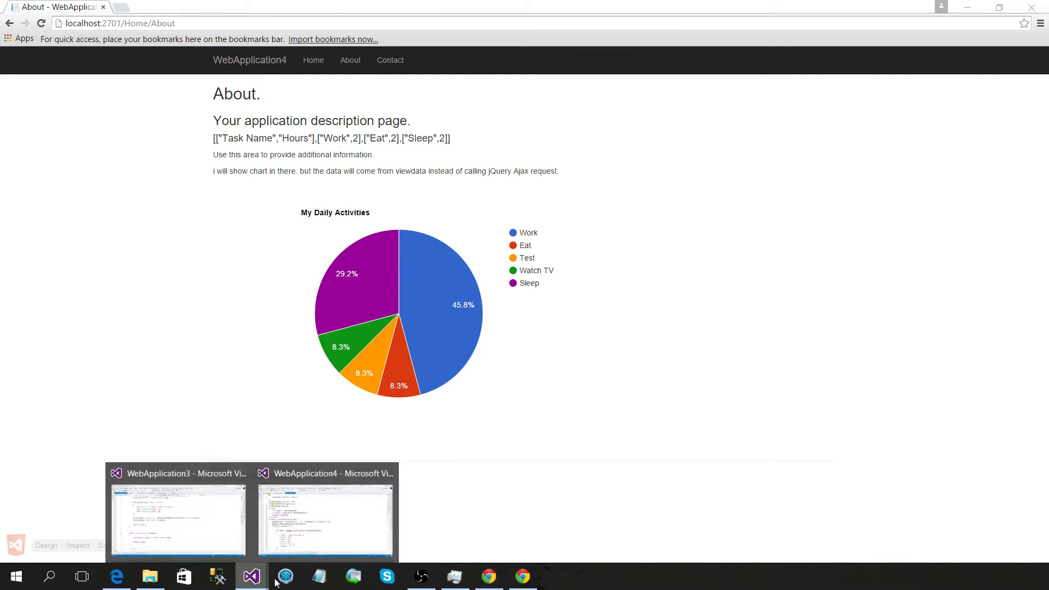
# In About.cshtml, log the raw temp1 value instead of data
pyautogui.click(325, 520)
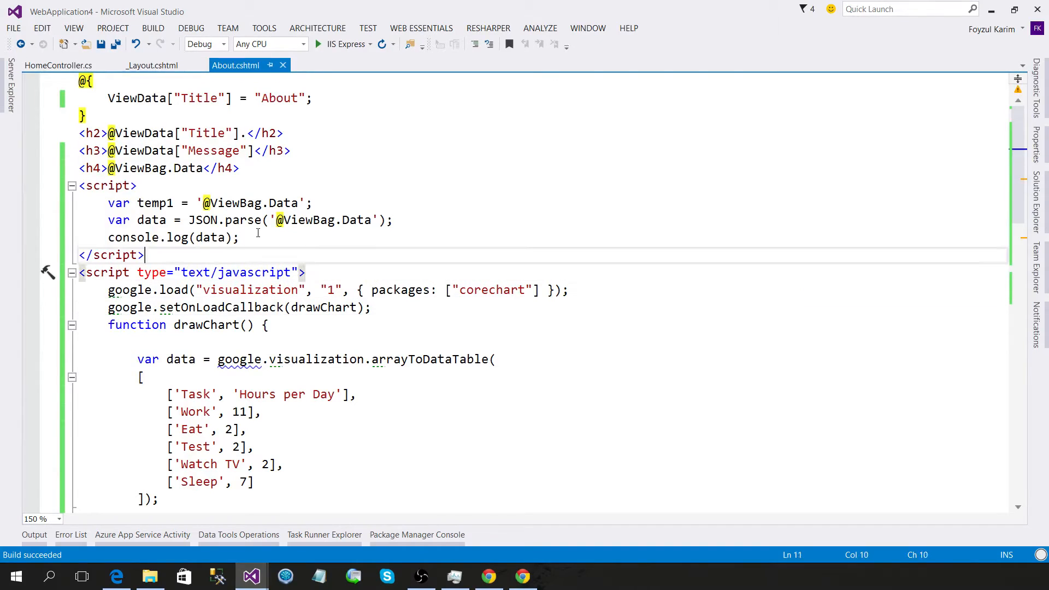
pyautogui.click(108, 219)
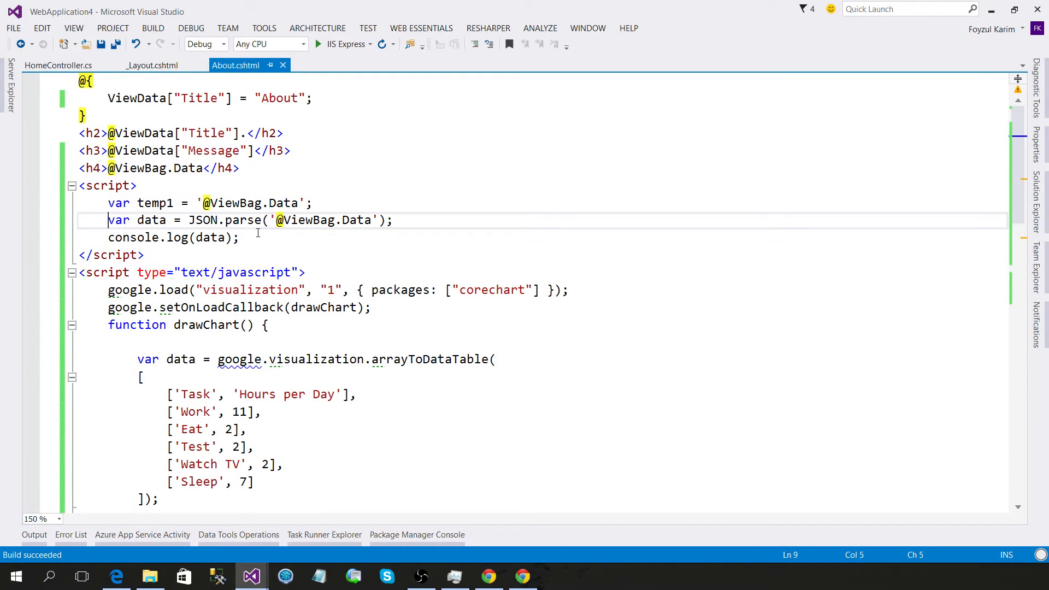
pyautogui.doubleClick(154, 203)
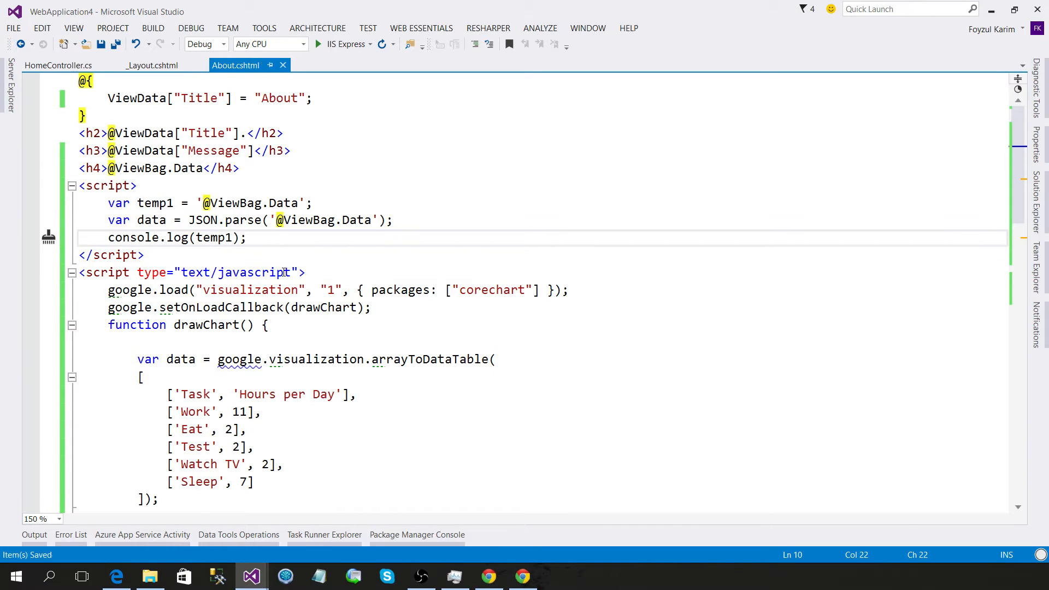
pyautogui.doubleClick(251, 203)
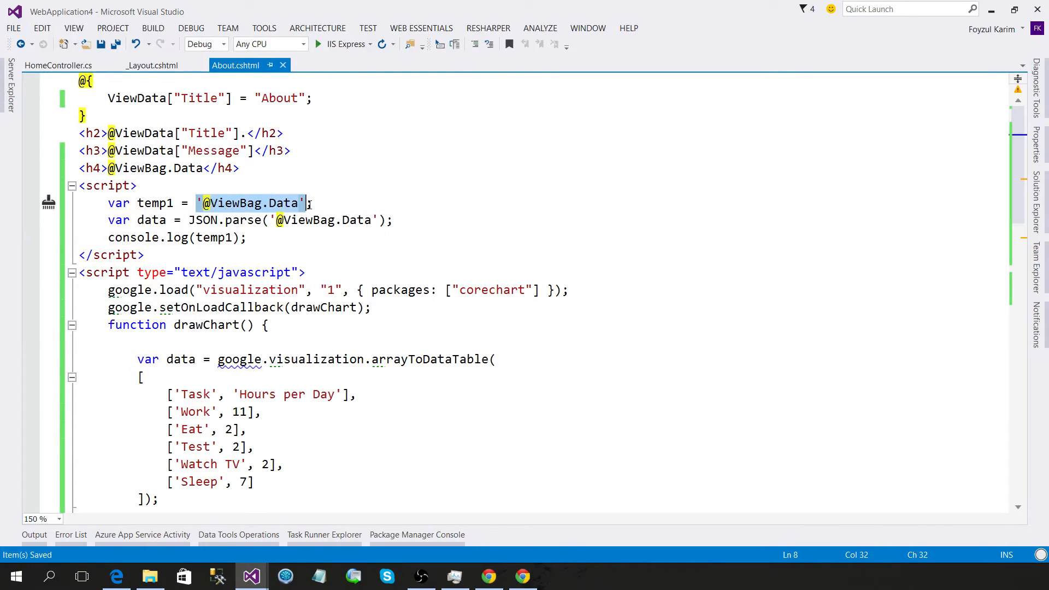
# Recheck the console error, then comment out the JSON.parse line with // and save
pyautogui.click(521, 575)
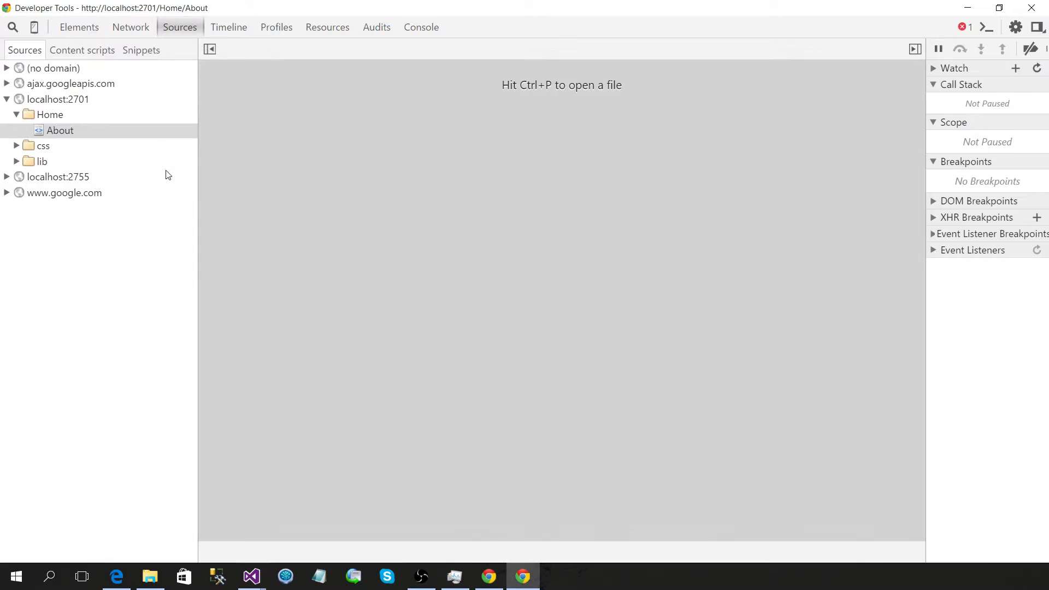
pyautogui.click(420, 27)
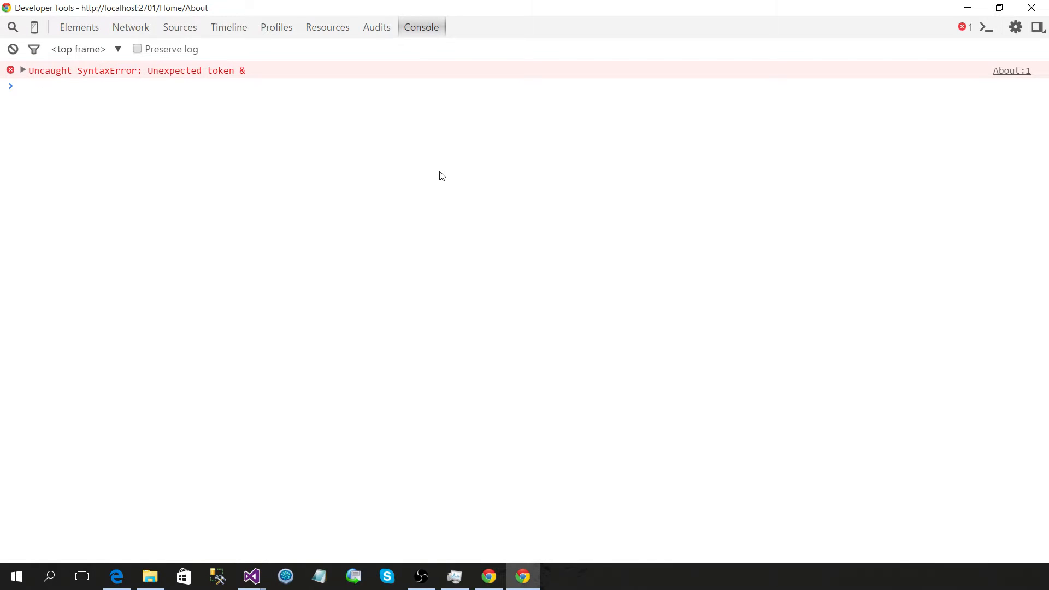
pyautogui.moveTo(271, 146)
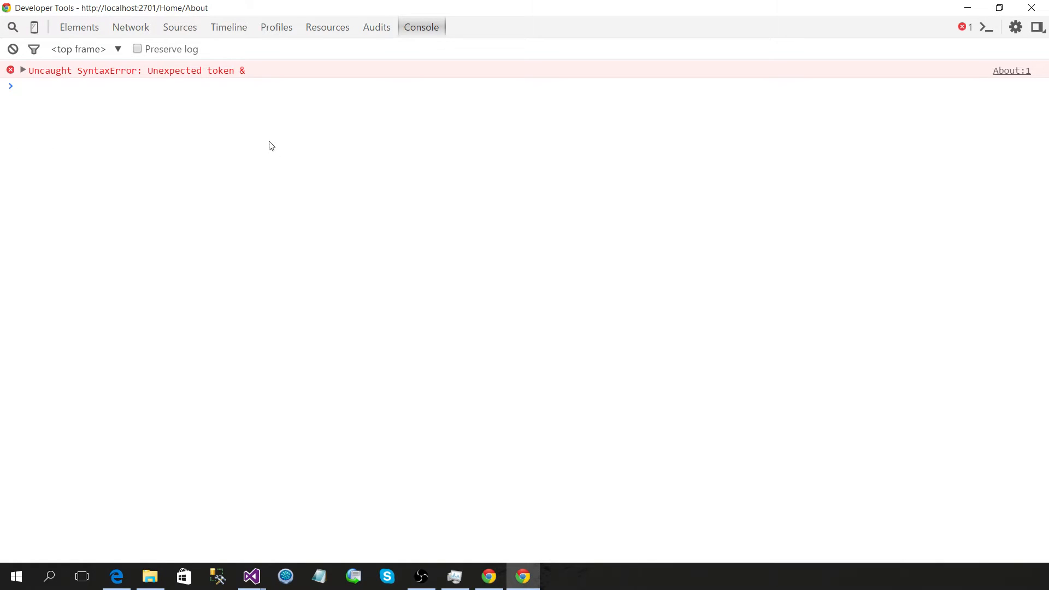
pyautogui.click(250, 576)
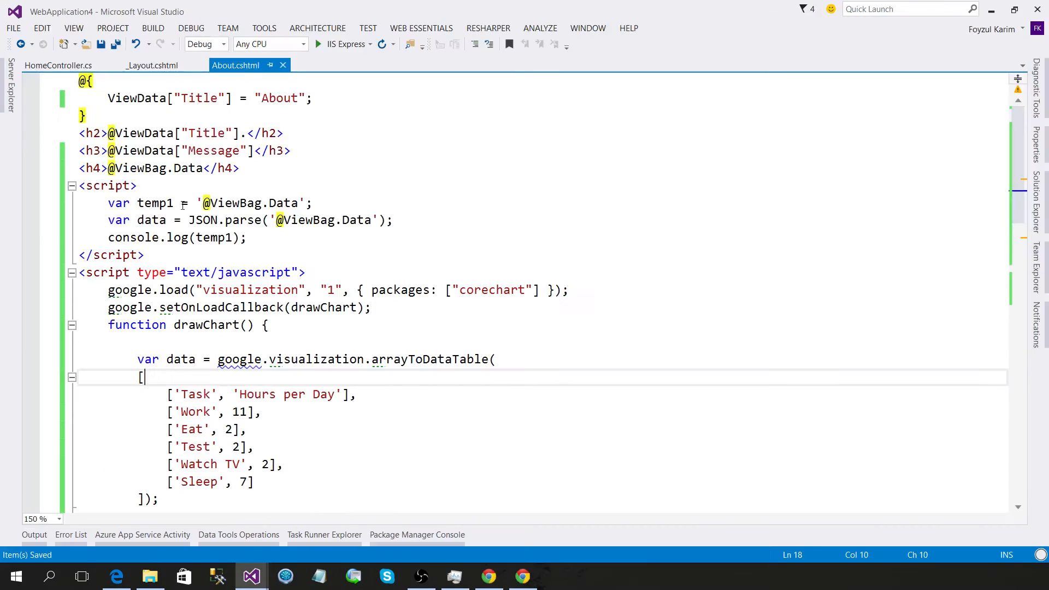
pyautogui.write('//')
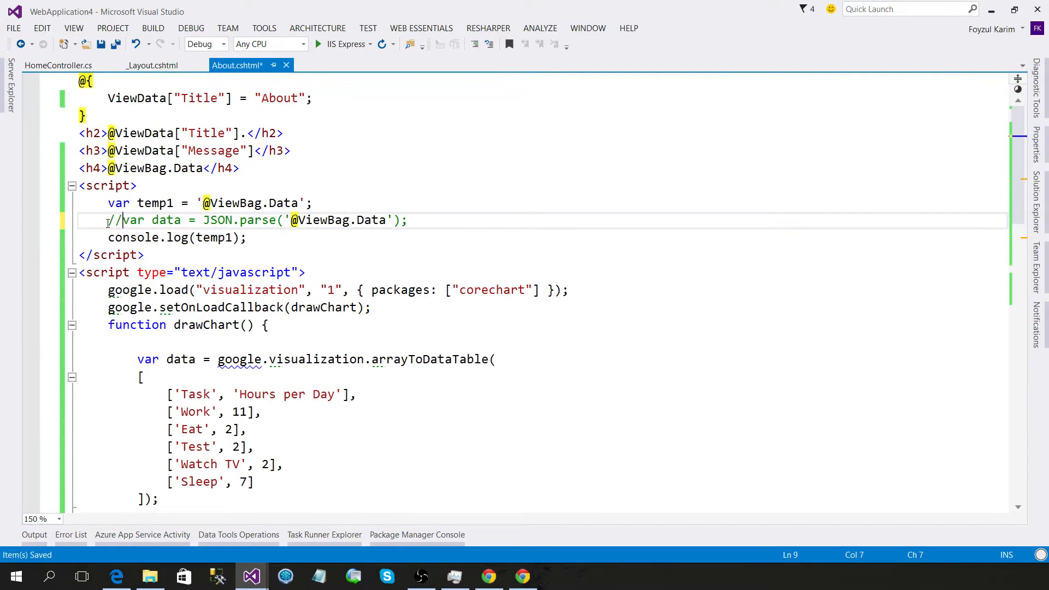
pyautogui.press('ctrl+s')
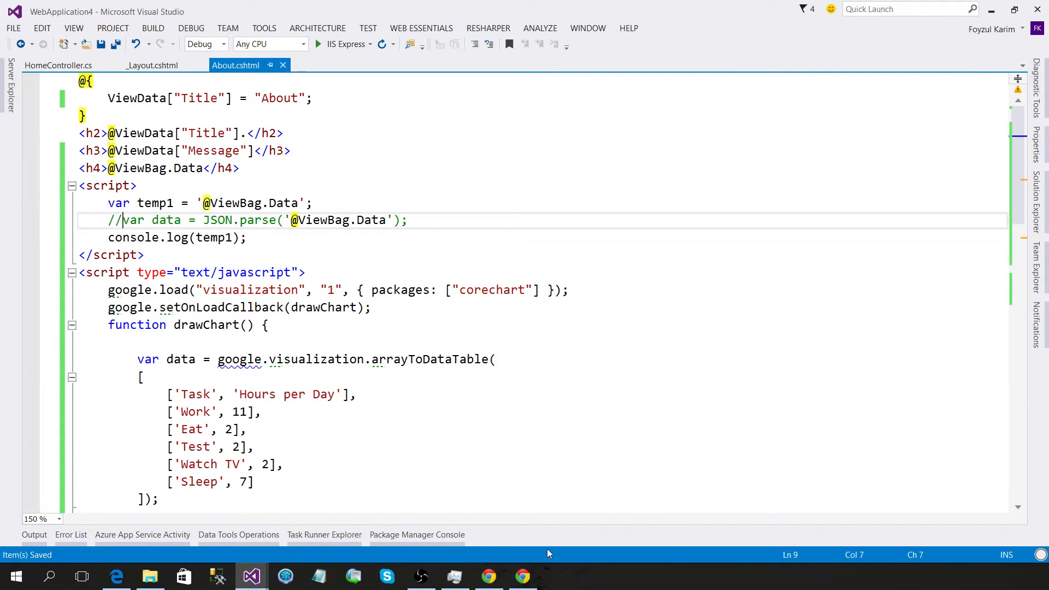
# Inspect the logged temp1 string full of &quot; entities in the console
pyautogui.click(522, 575)
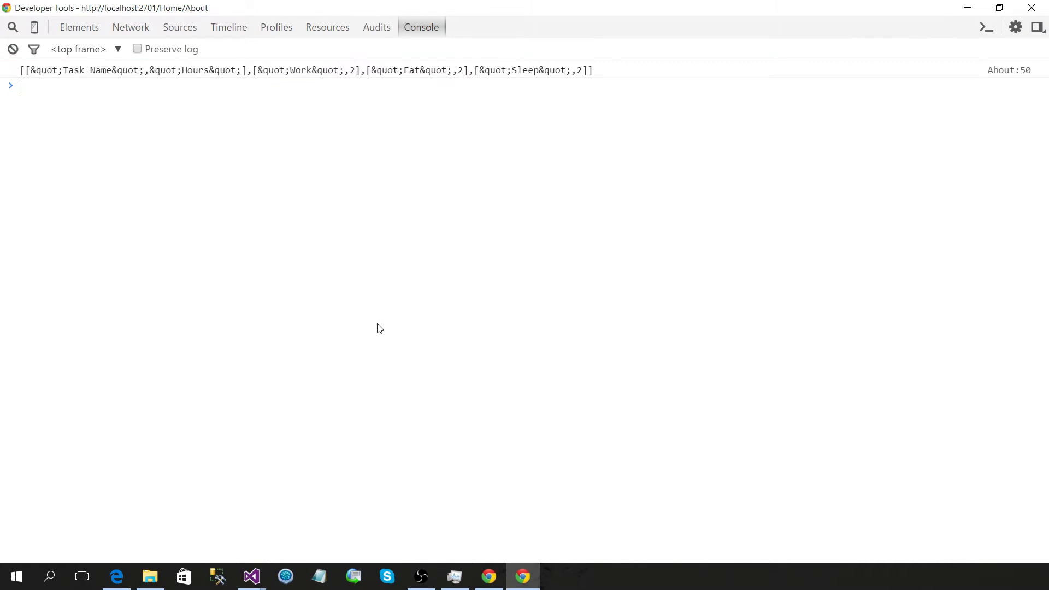
pyautogui.moveTo(23, 80)
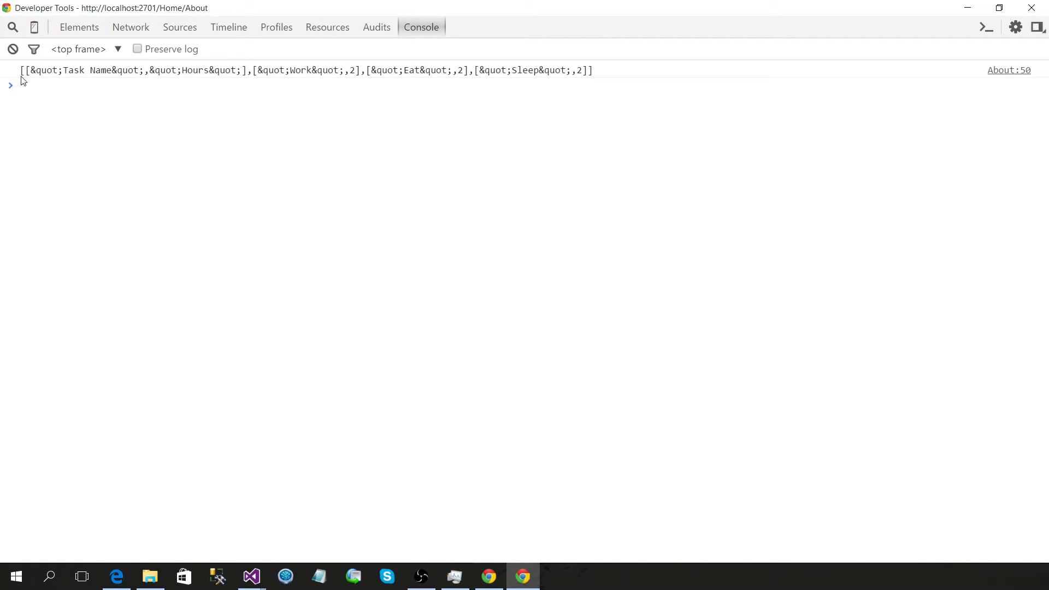
pyautogui.doubleClick(43, 71)
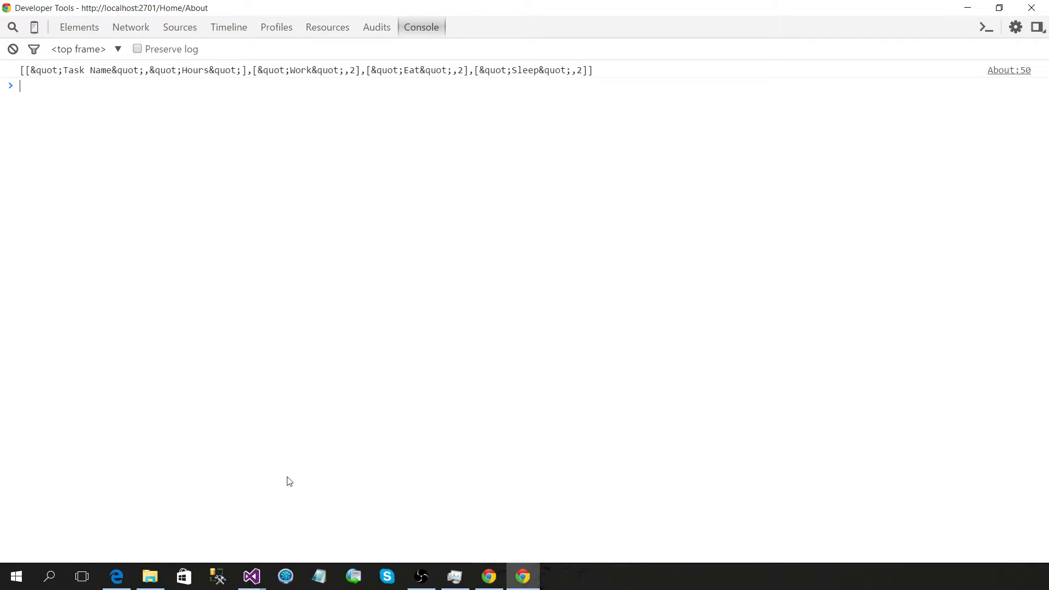
# Review the temp1 log and commented JSON.parse lines, then open HomeController.cs
pyautogui.click(251, 575)
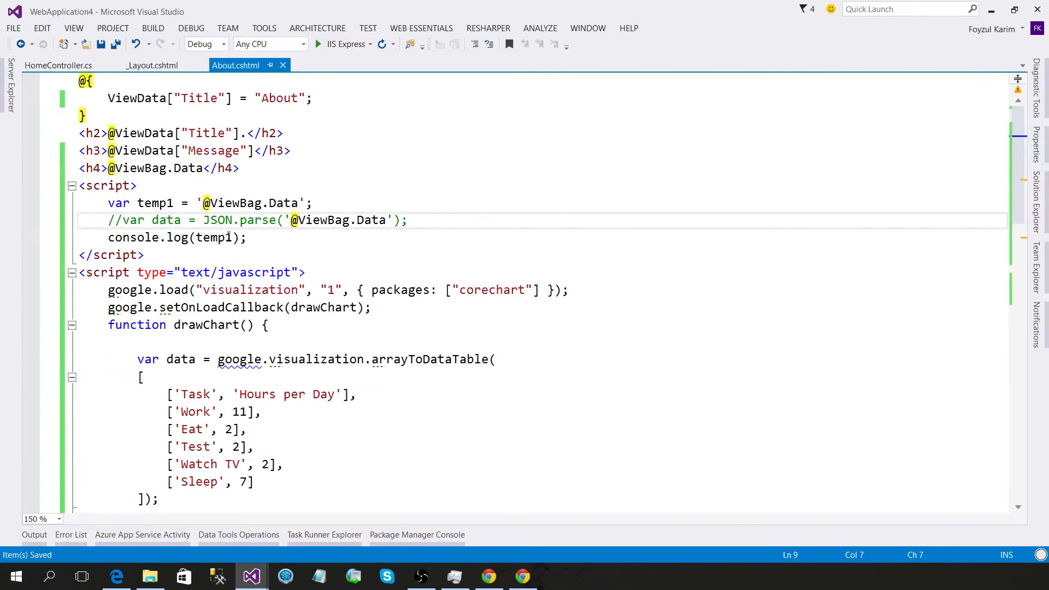
pyautogui.click(190, 220)
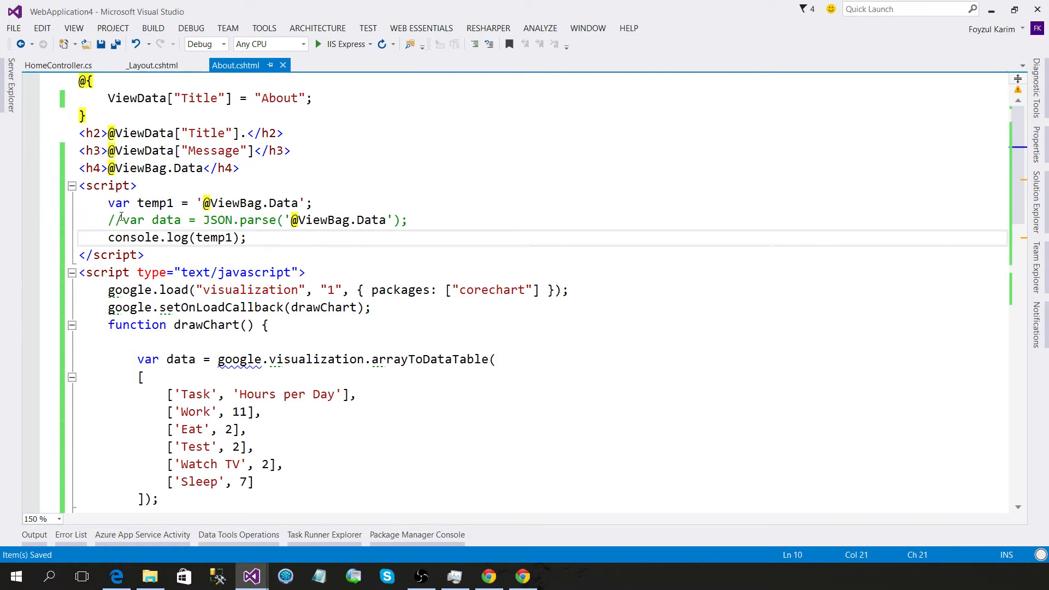
pyautogui.click(152, 220)
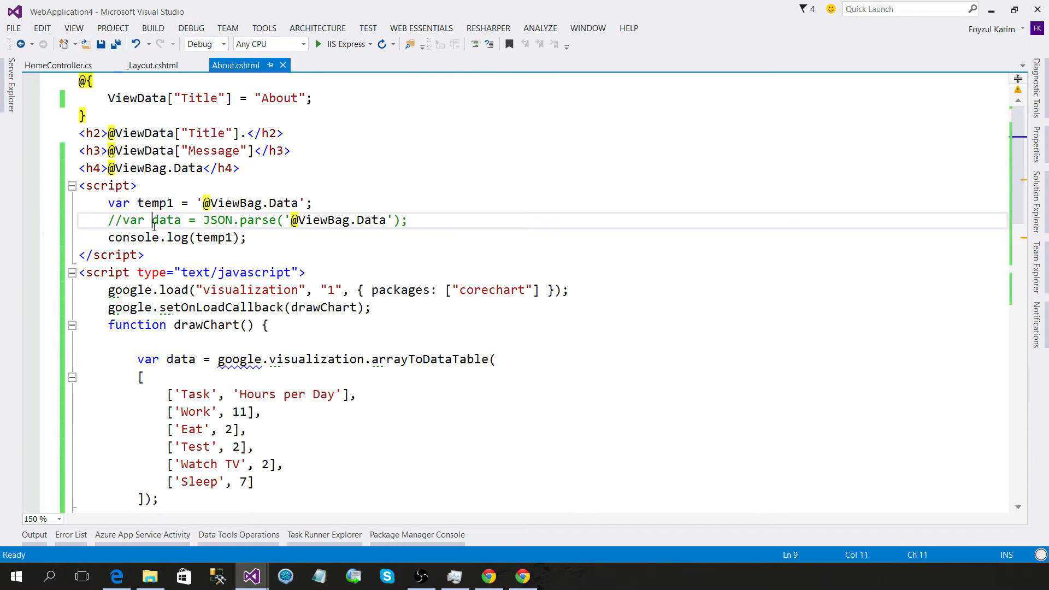
pyautogui.click(59, 65)
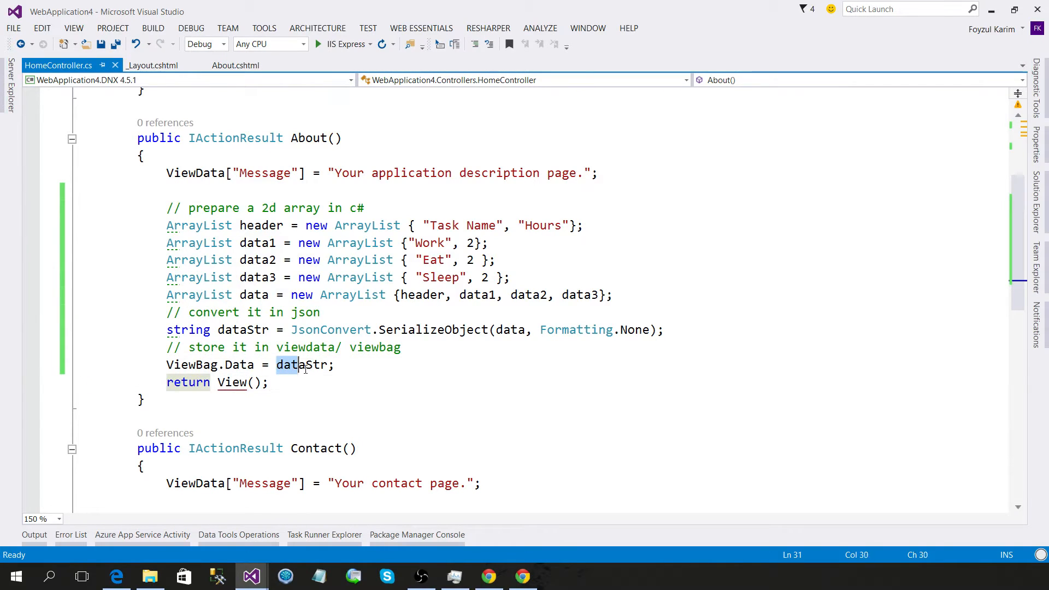
# Assign ViewBag.Data = new HtmlString(dataStr) in the About action
pyautogui.click(522, 575)
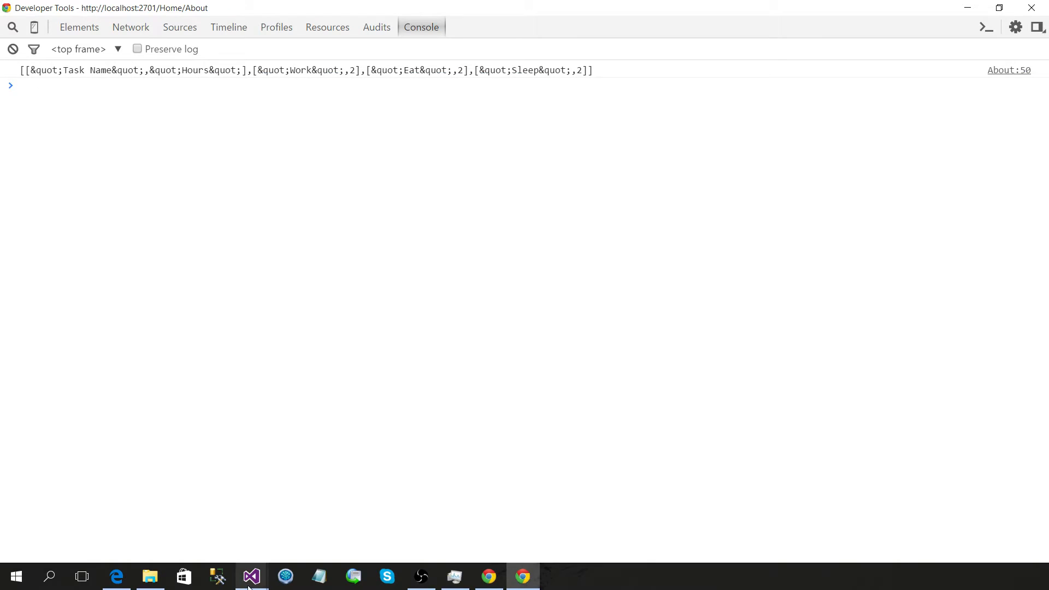
pyautogui.click(251, 576)
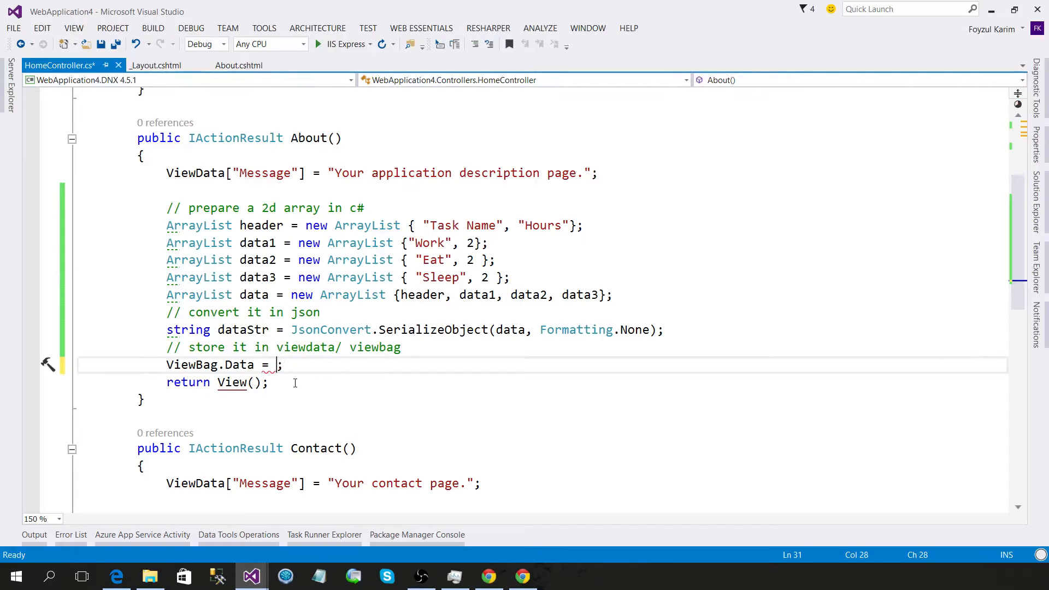
pyautogui.write('new html')
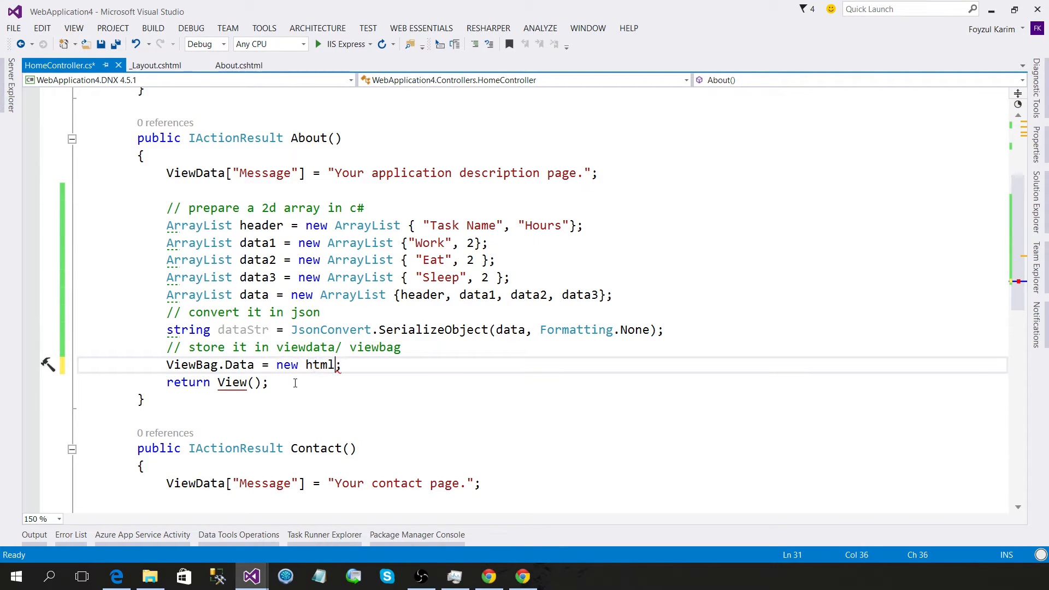
pyautogui.write('st')
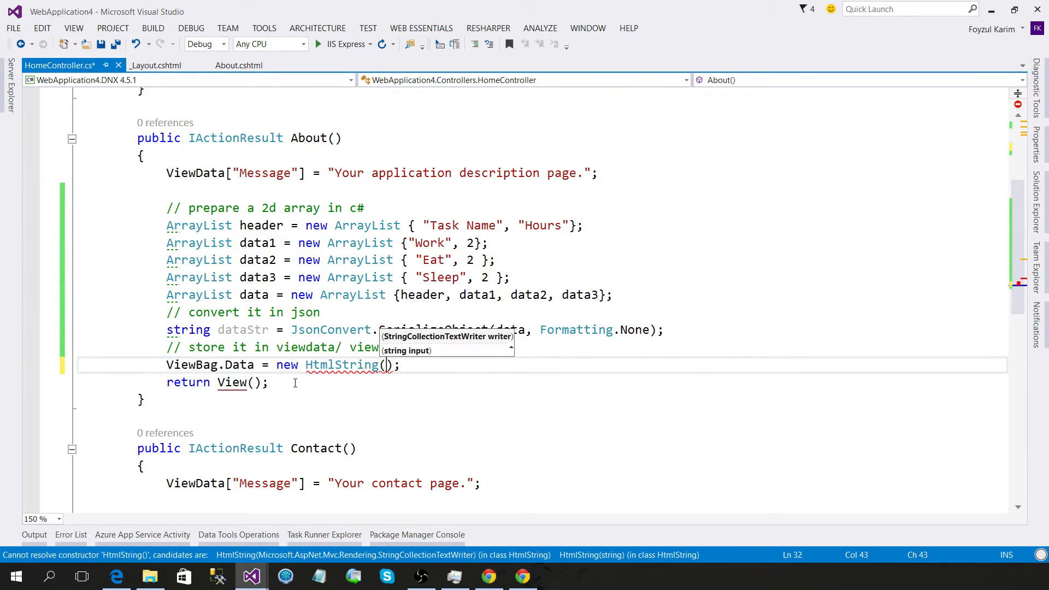
pyautogui.write('datast')
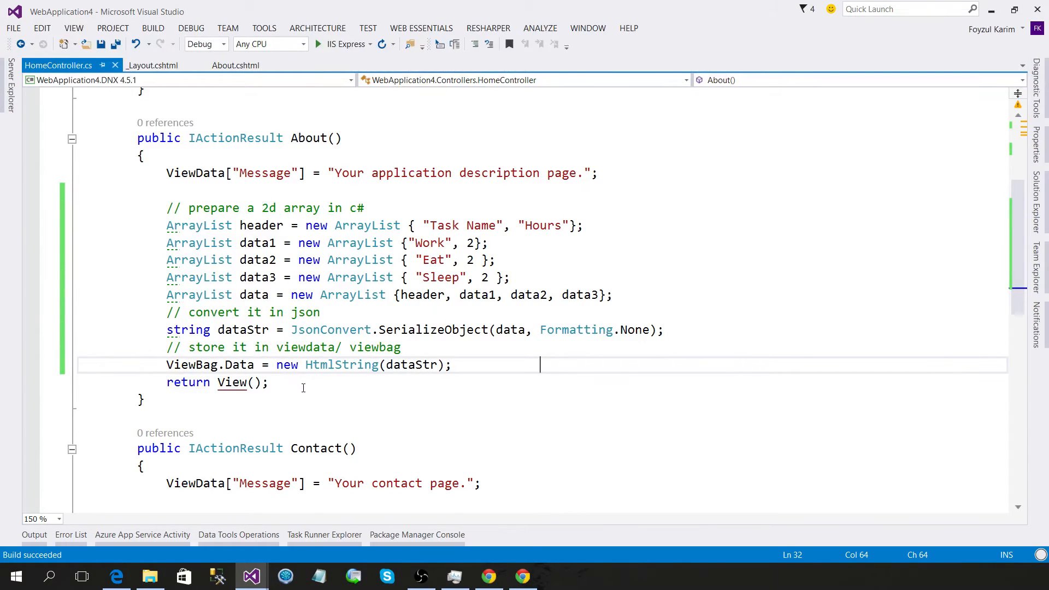
pyautogui.click(234, 65)
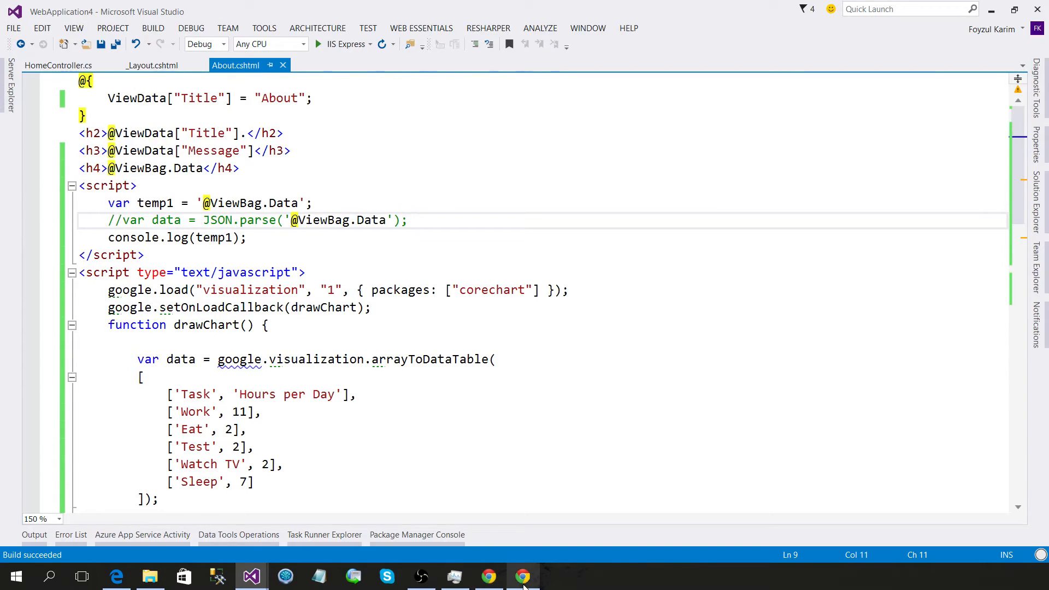
# Compare the console's unescaped JSON output against the HtmlString code in HomeController.cs
pyautogui.click(523, 575)
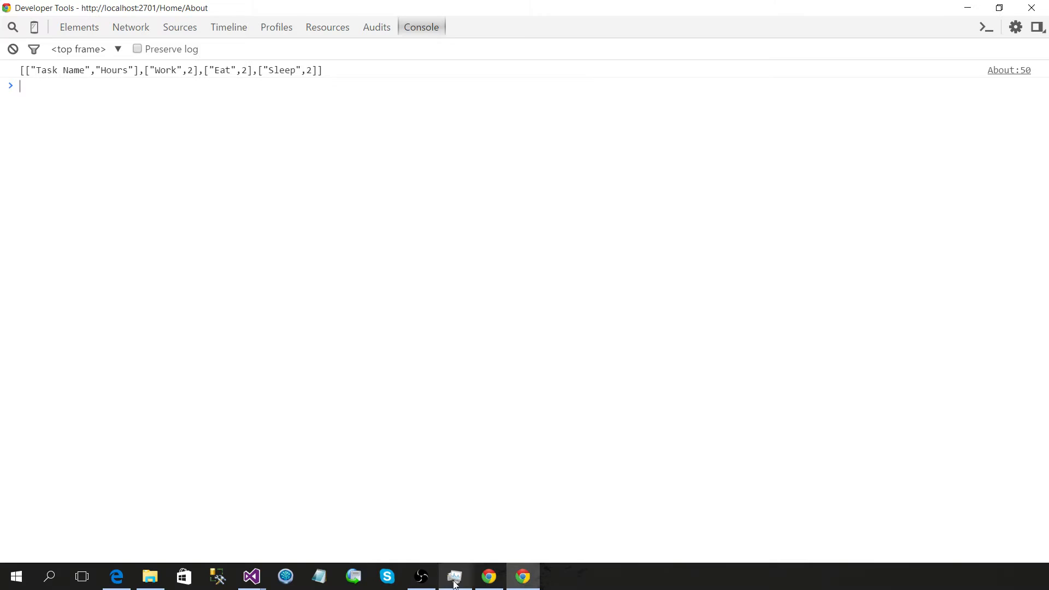
pyautogui.moveTo(19, 74)
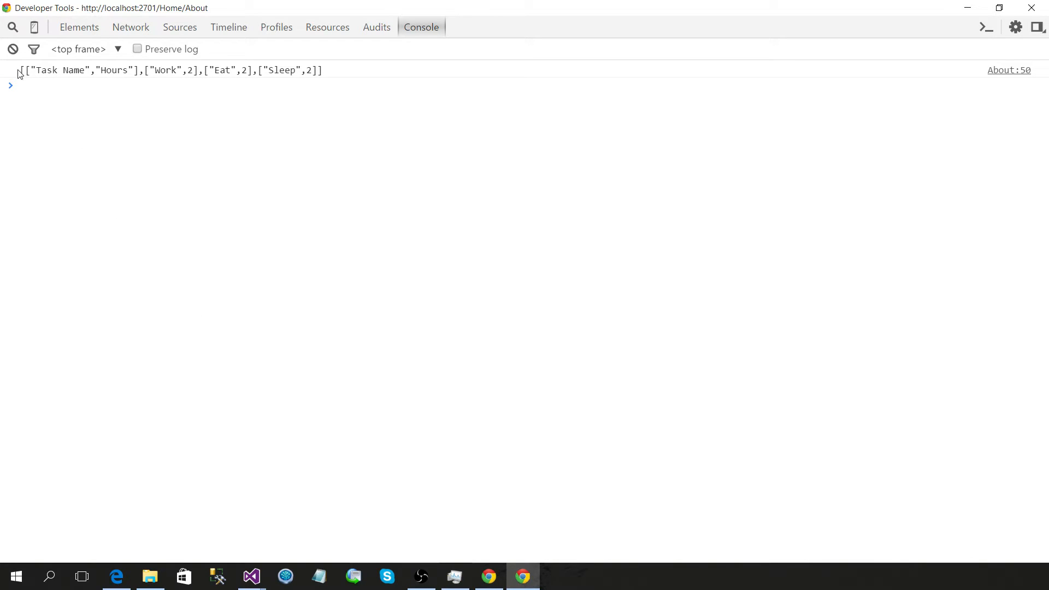
pyautogui.moveTo(273, 567)
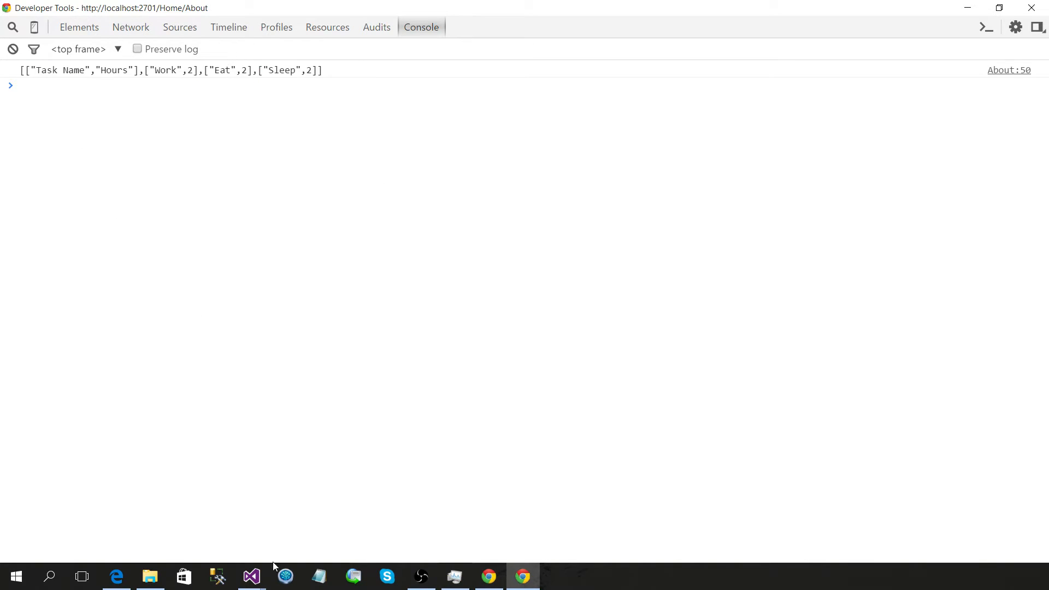
pyautogui.click(251, 576)
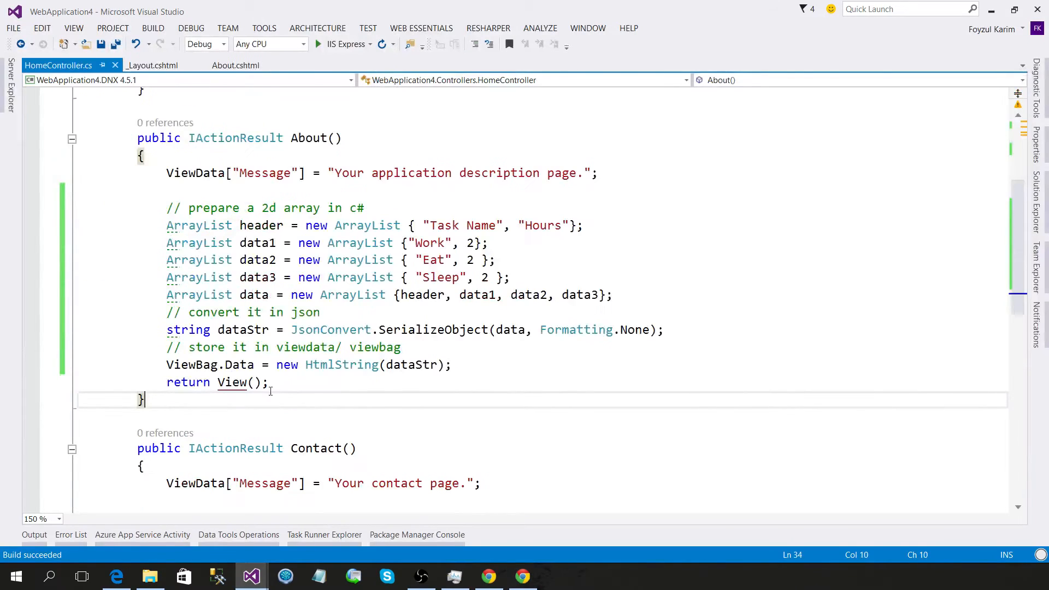
pyautogui.doubleClick(341, 364)
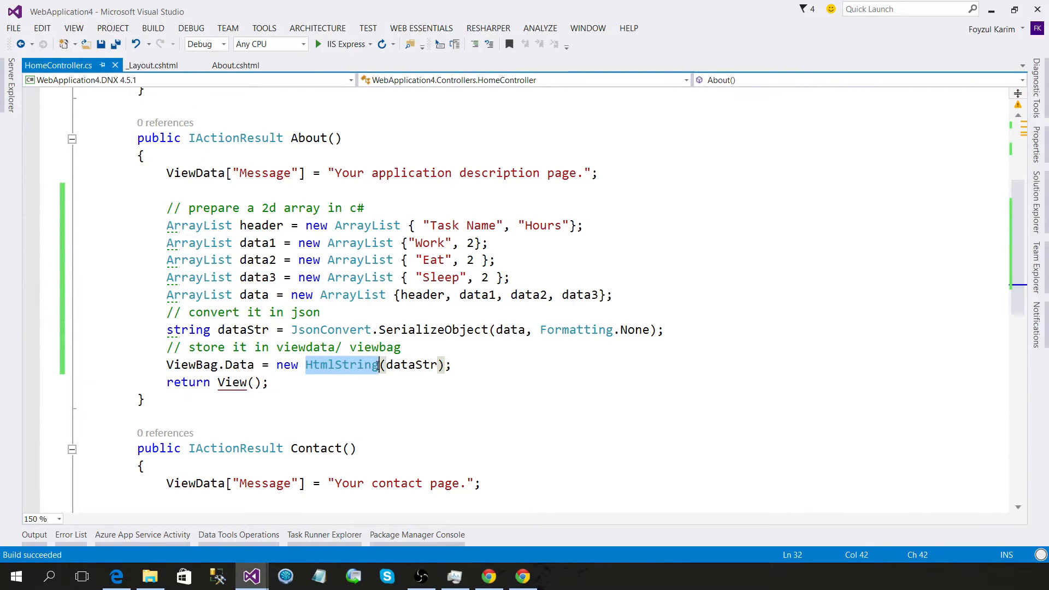
pyautogui.click(522, 575)
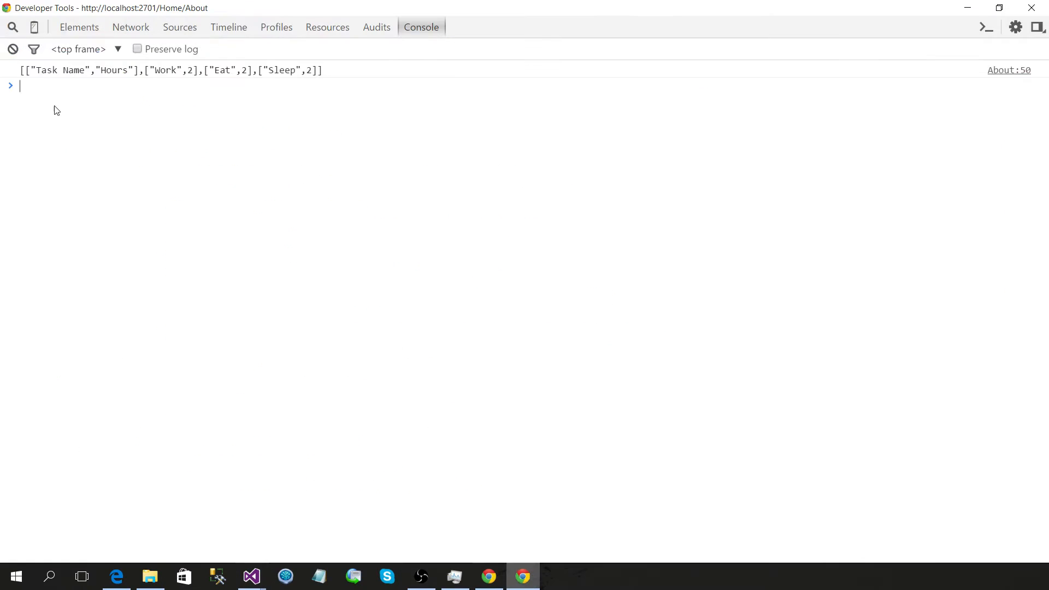
pyautogui.moveTo(36, 81)
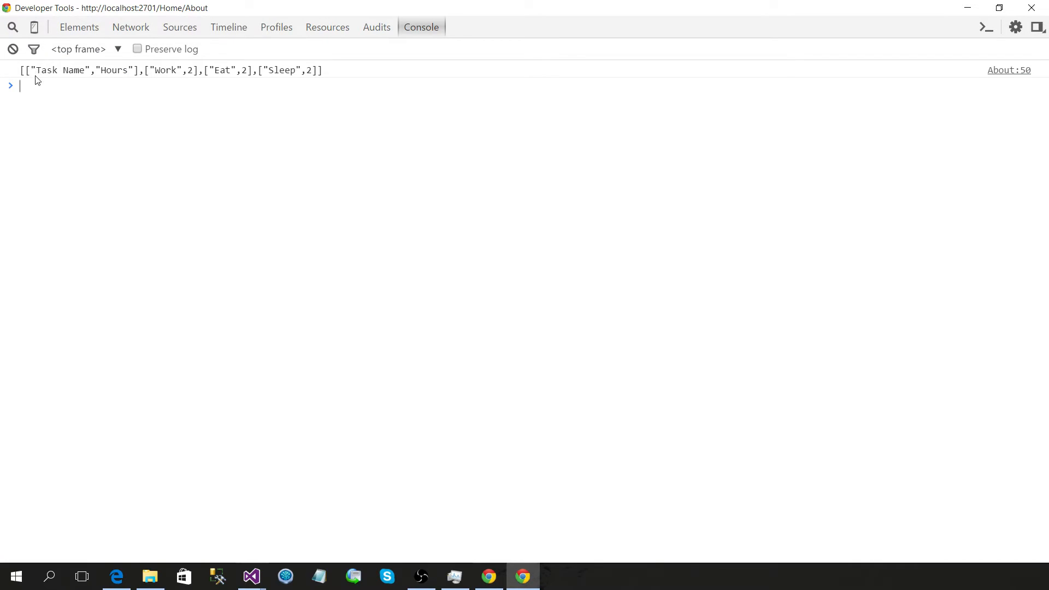
pyautogui.moveTo(454, 576)
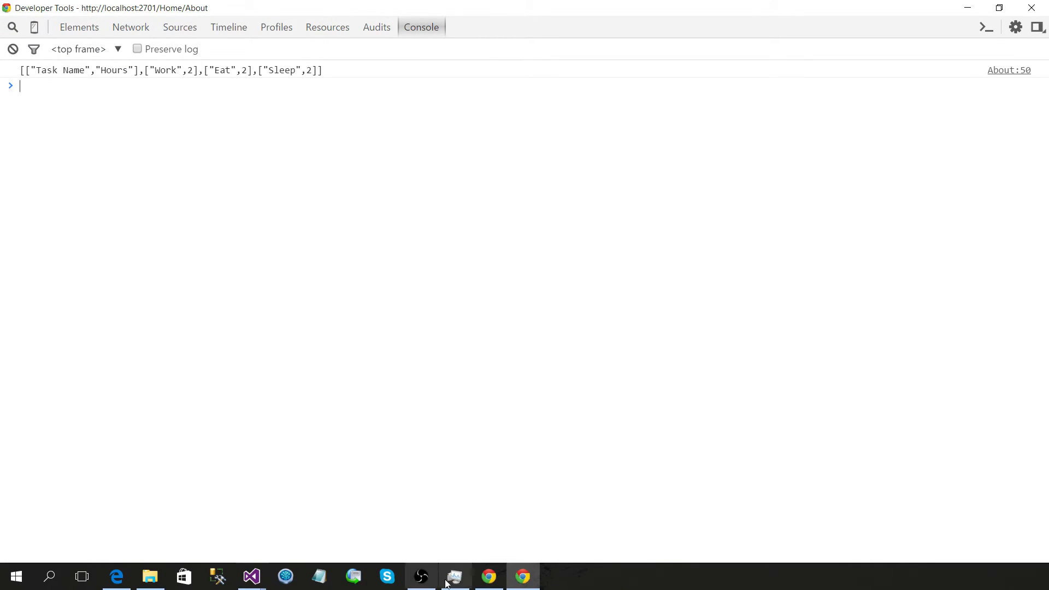
pyautogui.click(251, 576)
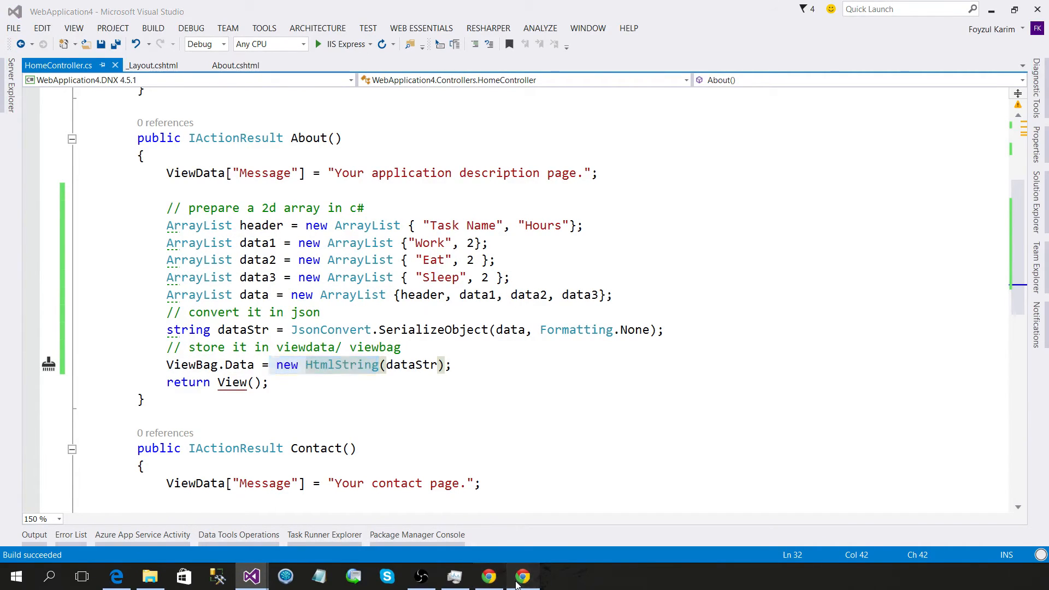
pyautogui.click(523, 575)
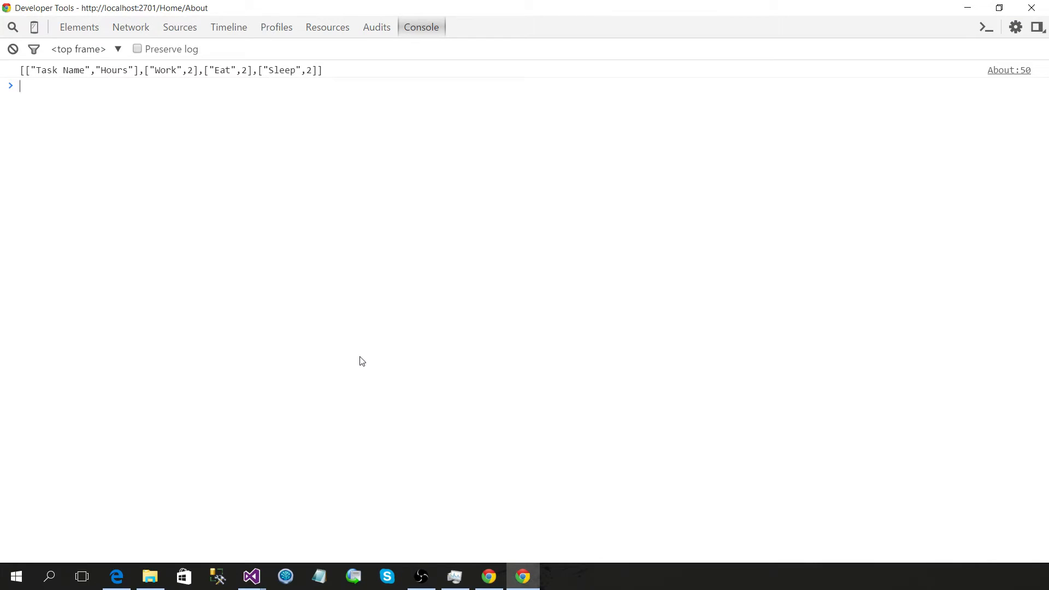
pyautogui.moveTo(284, 562)
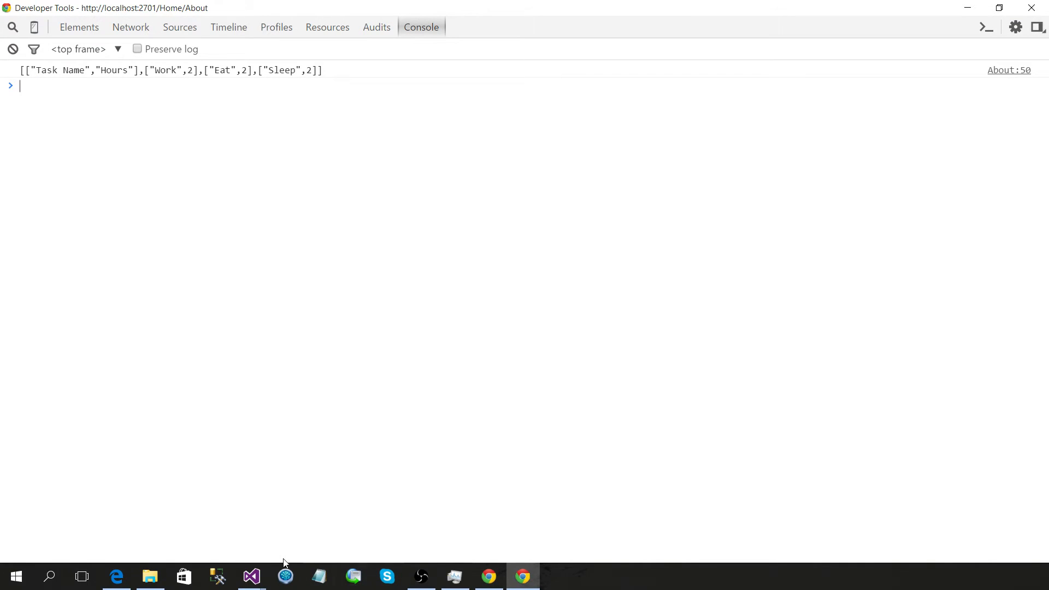
pyautogui.click(251, 575)
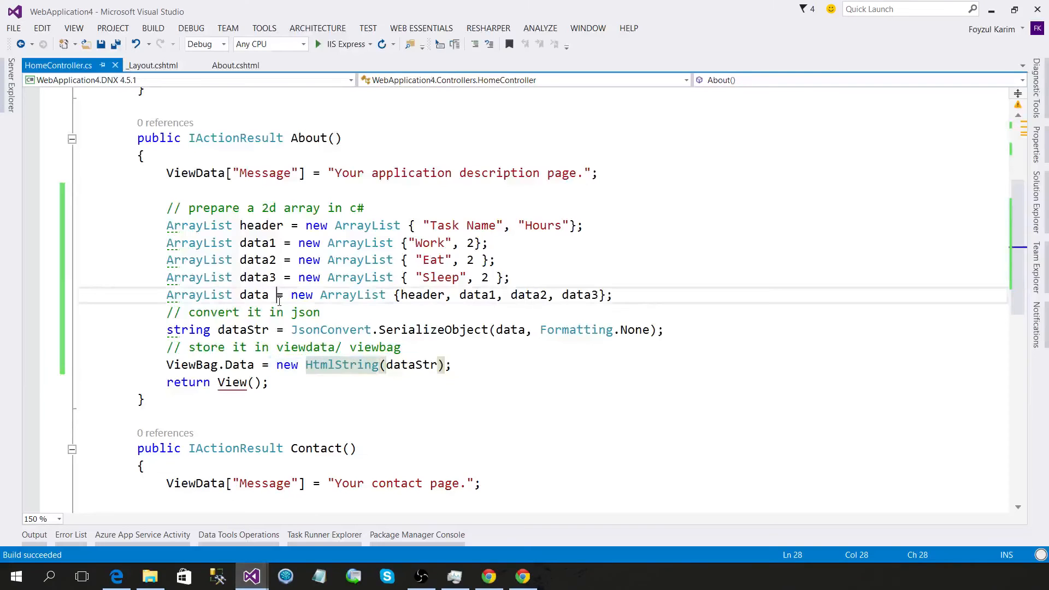
# Uncomment JSON.parse and change console.log(temp1) to console.log(data) in About.cshtml
pyautogui.click(235, 65)
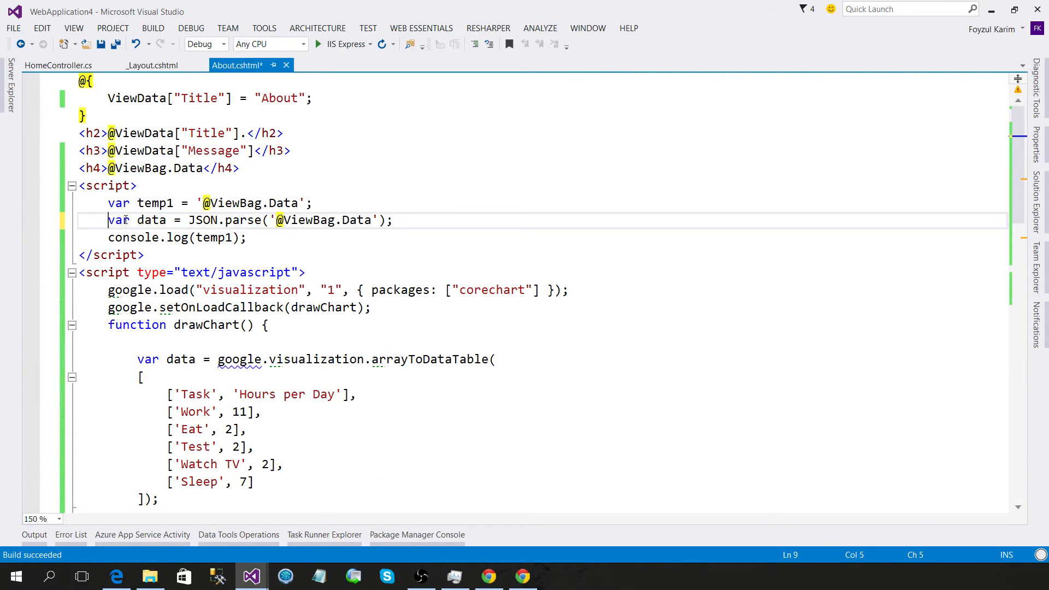
pyautogui.doubleClick(151, 219)
pyautogui.write('data')
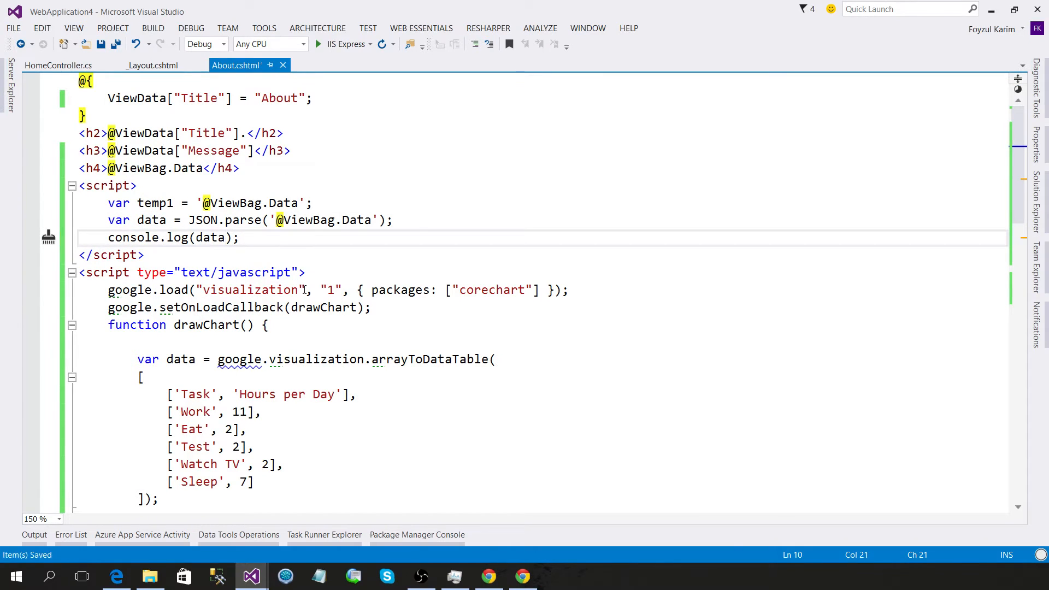
pyautogui.click(521, 576)
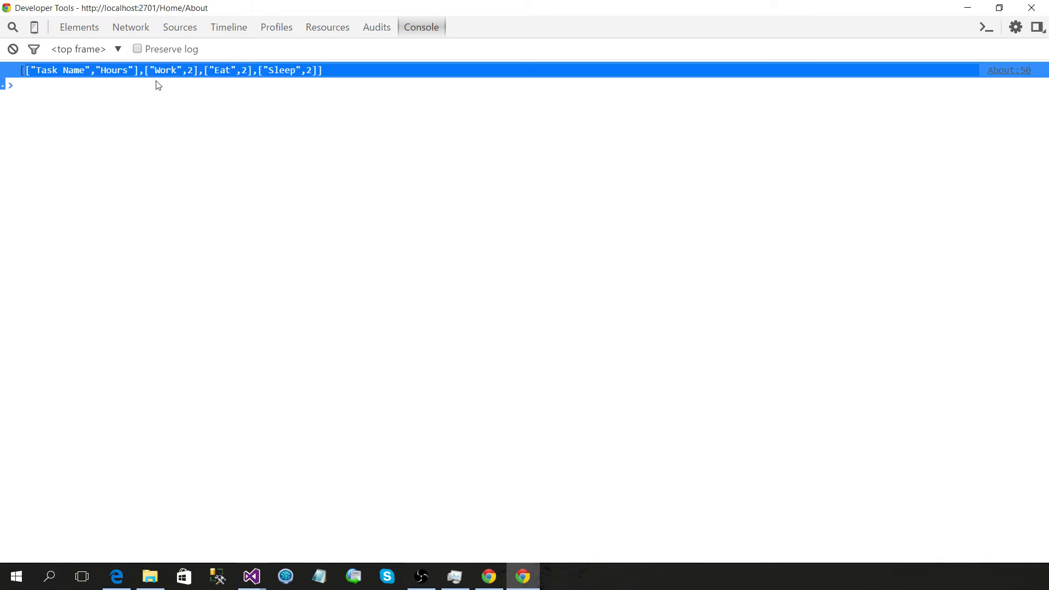
pyautogui.click(250, 575)
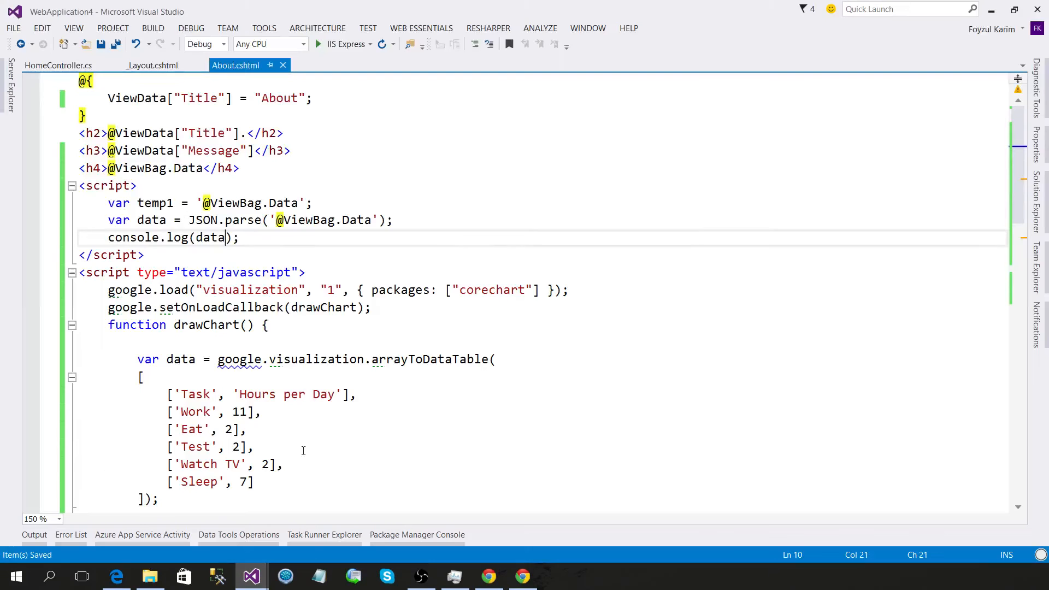
pyautogui.click(522, 575)
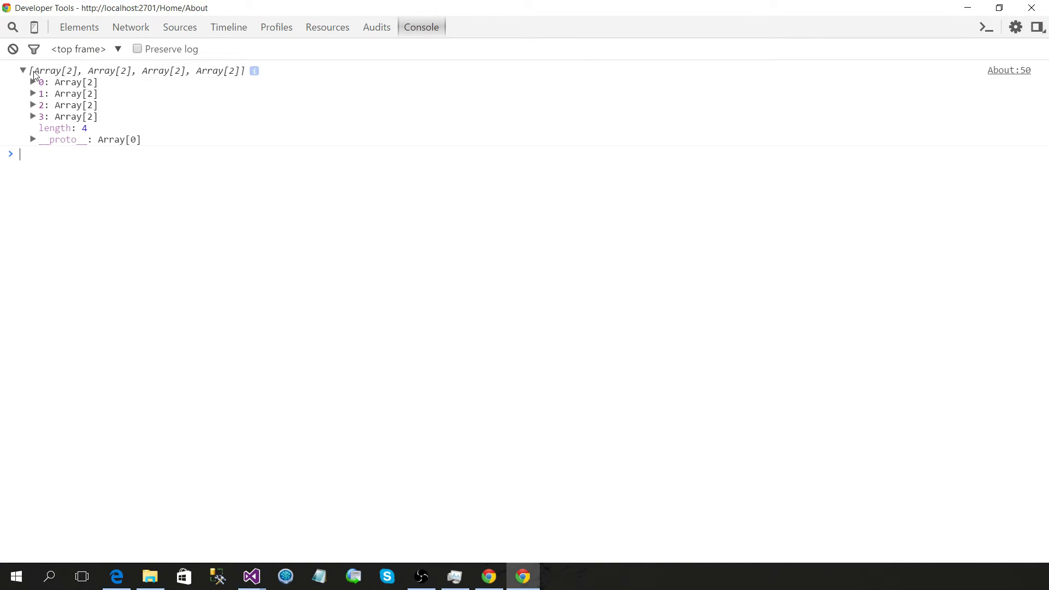
# Expand the logged array to check Task Name/Hours, Work, Eat and Sleep pairs, then collapse it
pyautogui.click(32, 81)
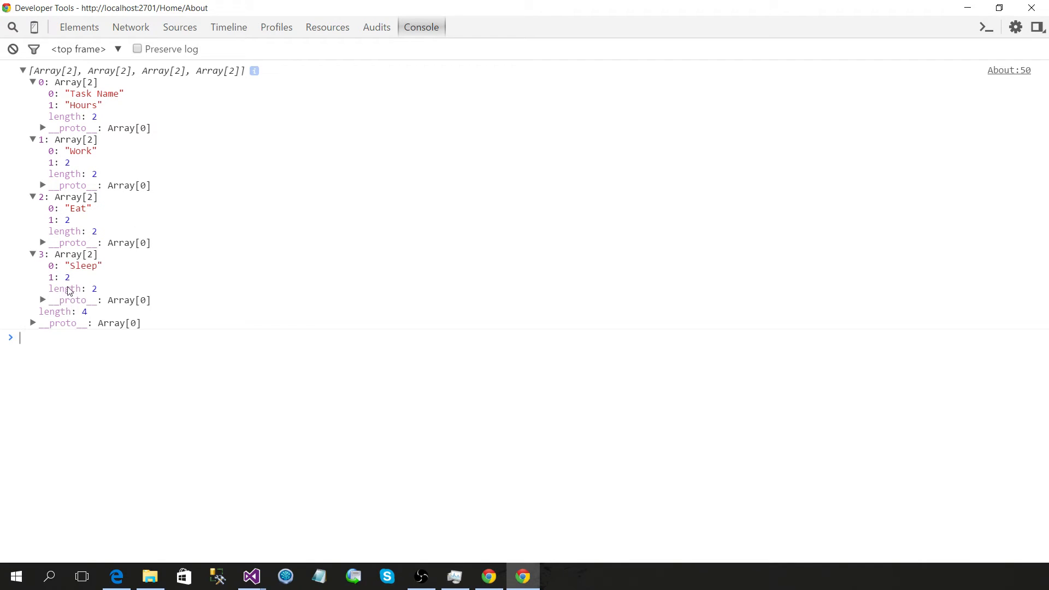
pyautogui.click(31, 81)
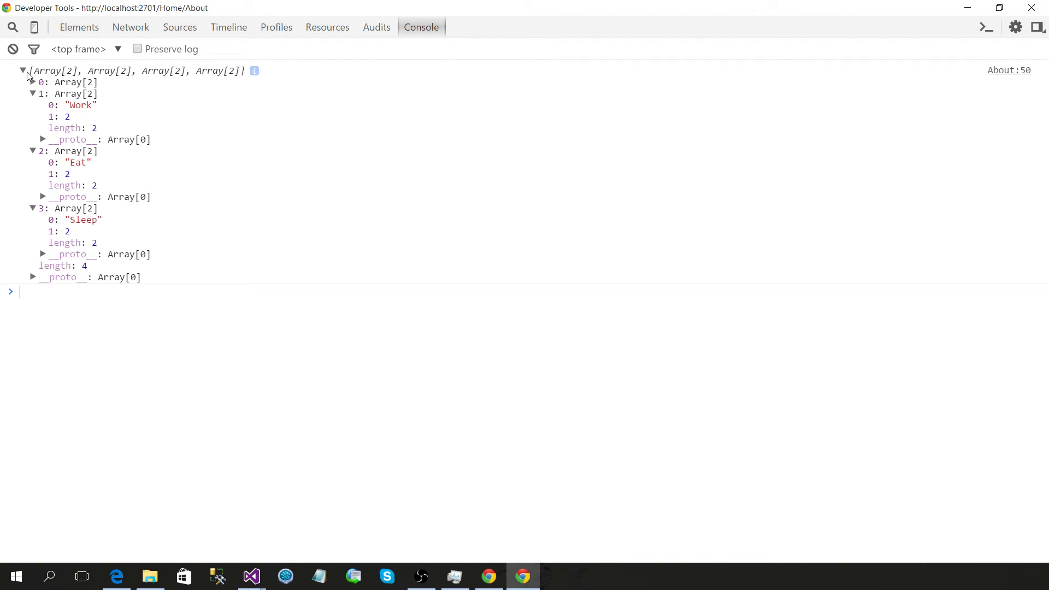
pyautogui.click(23, 71)
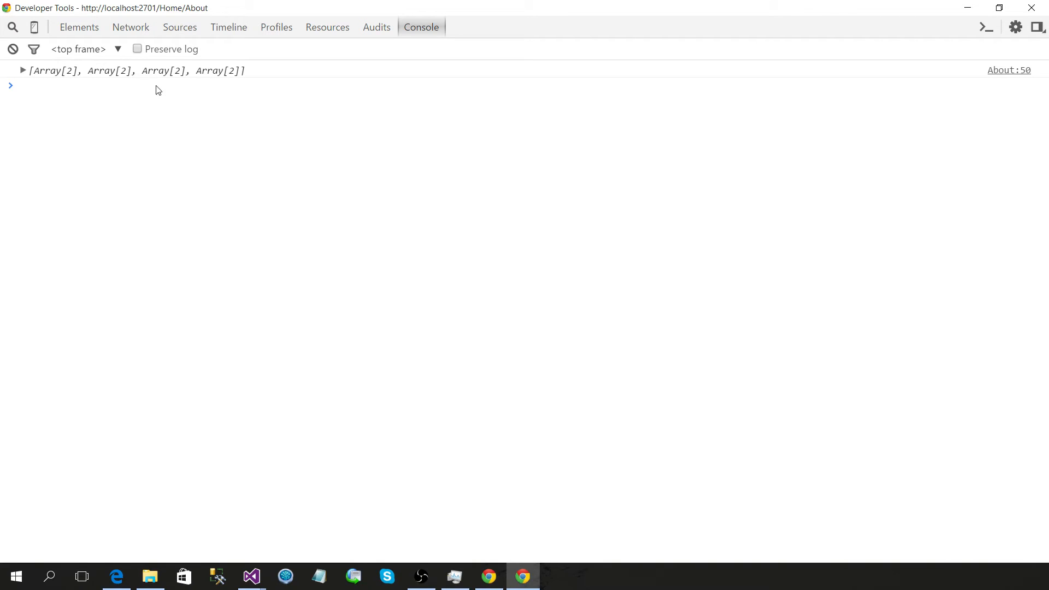
pyautogui.moveTo(135, 92)
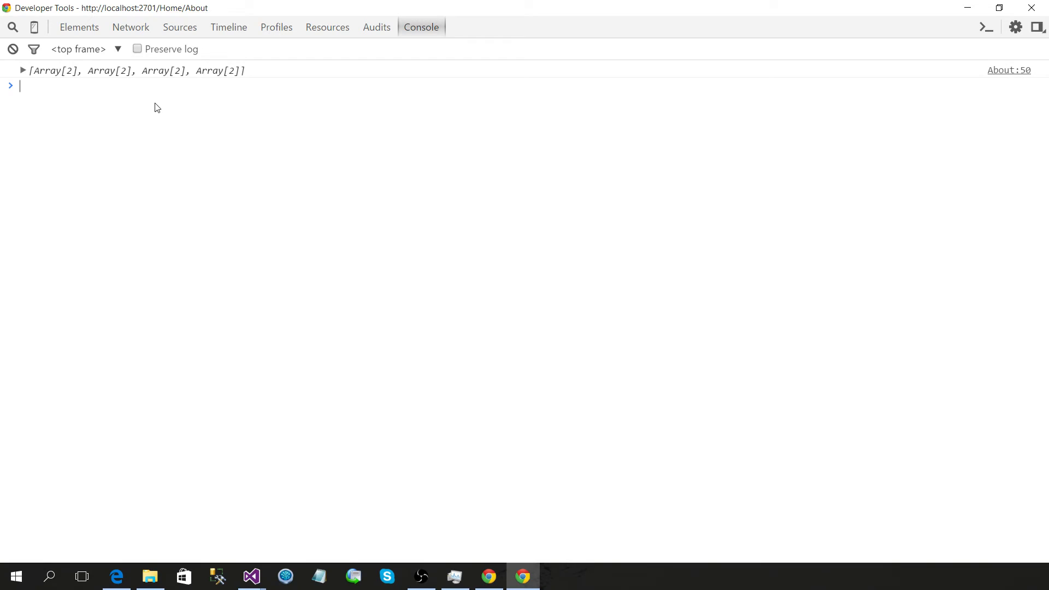
pyautogui.moveTo(252, 576)
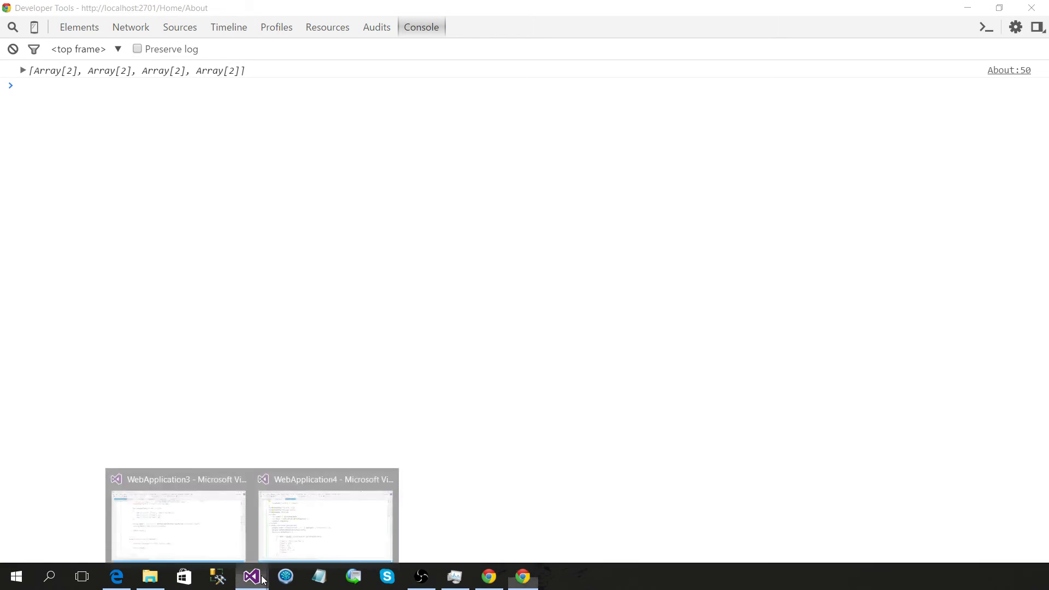
# Replace the hard-coded task rows in arrayToDataTable with data and save
pyautogui.click(325, 525)
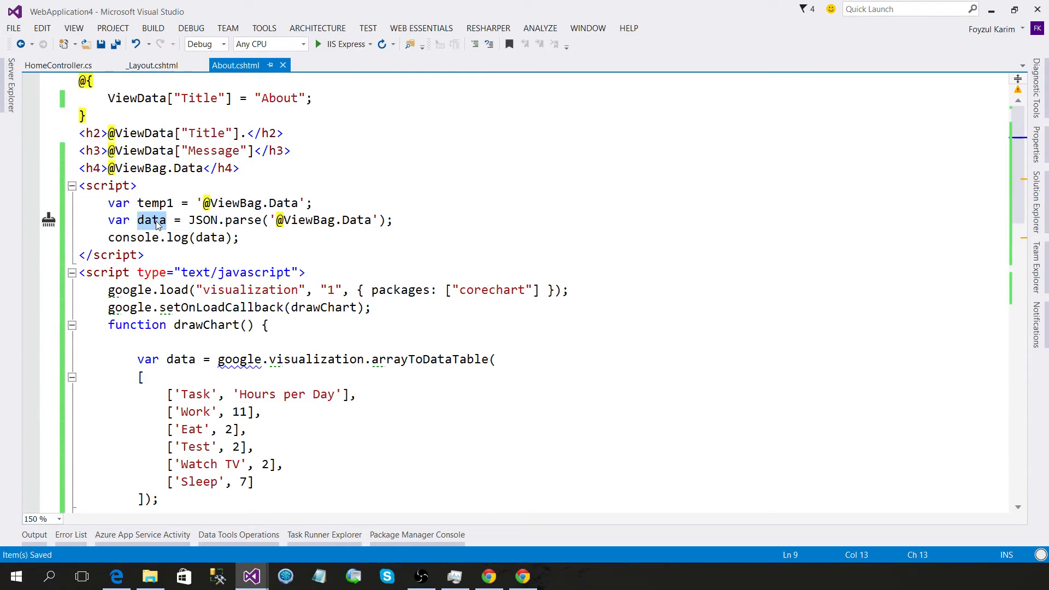
pyautogui.scroll(-3)
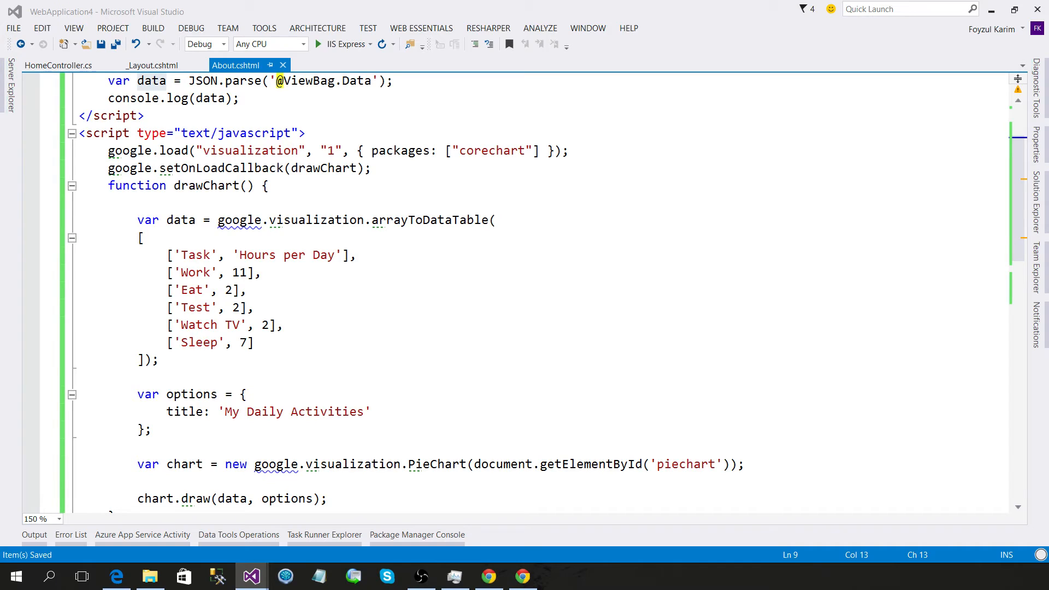
pyautogui.moveTo(56, 301)
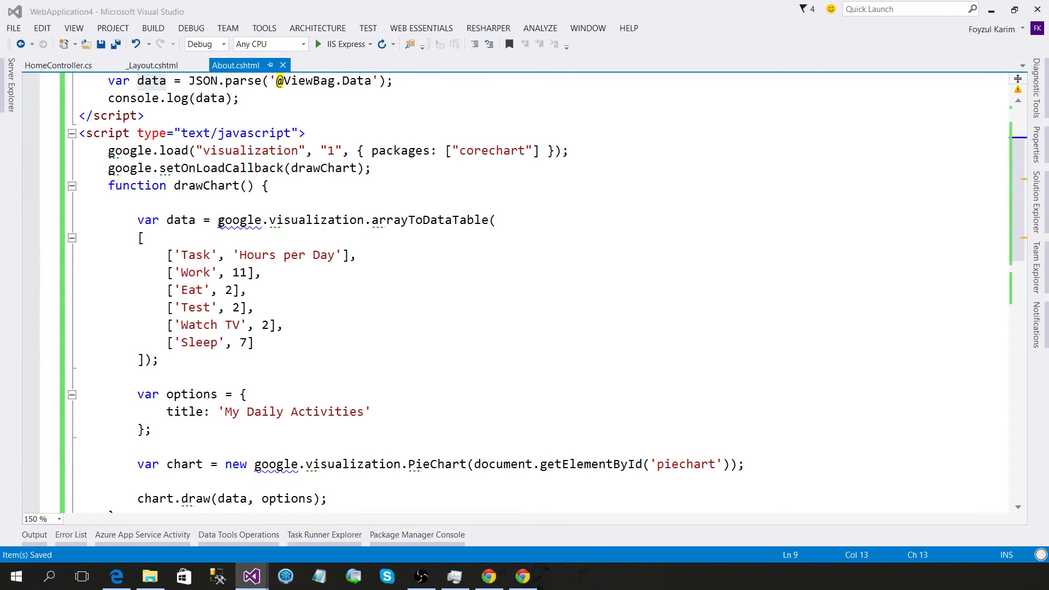
pyautogui.click(140, 237)
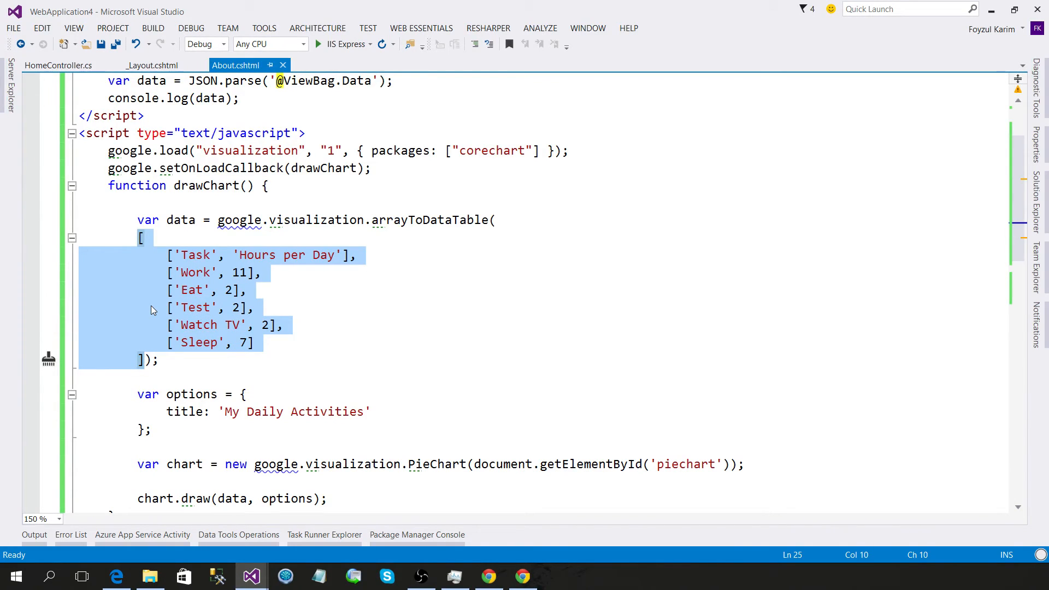
pyautogui.press('Delete')
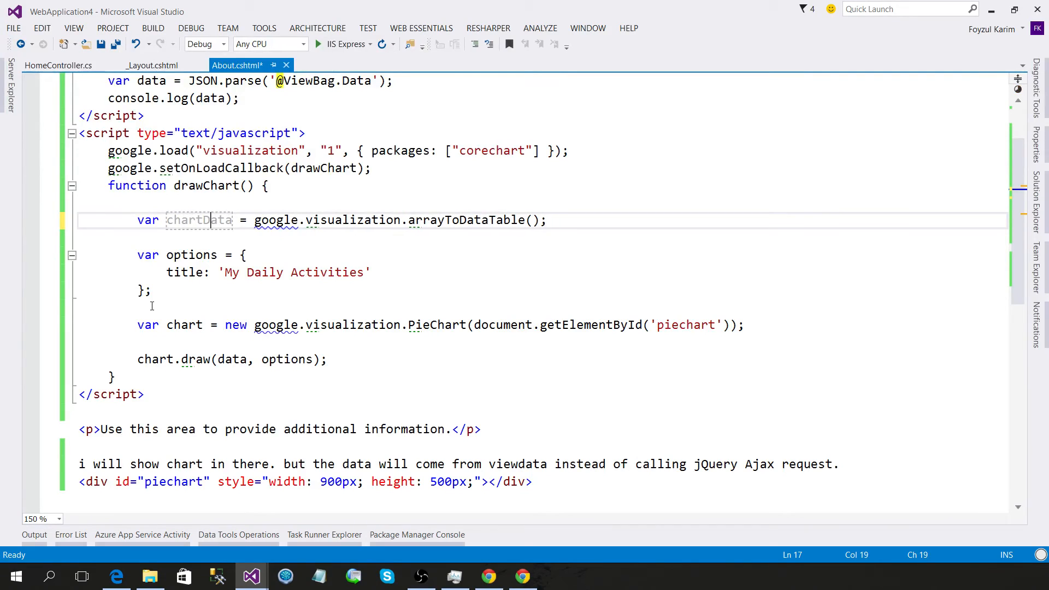
pyautogui.write('data')
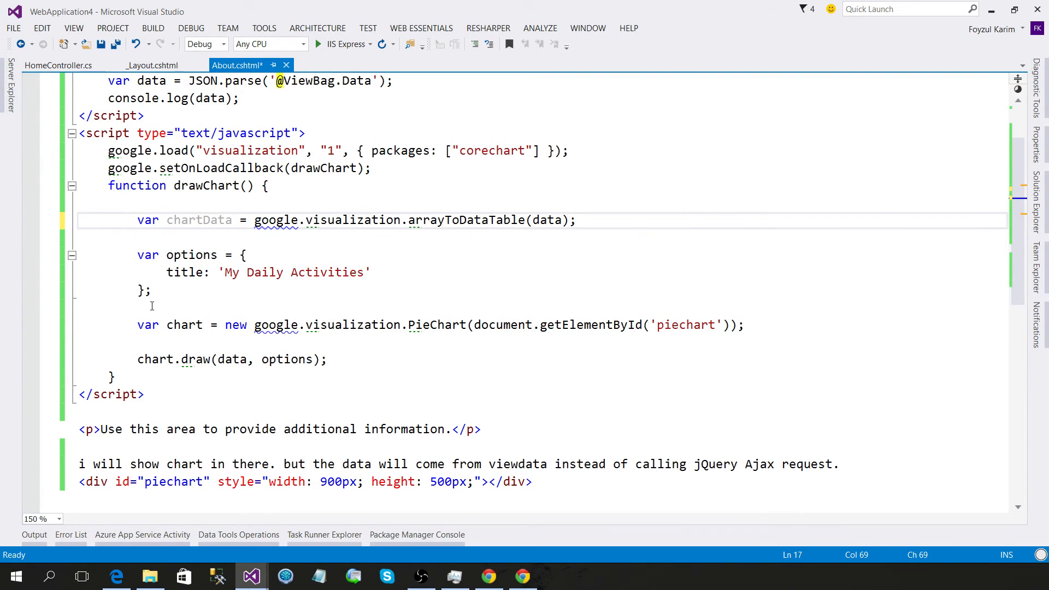
pyautogui.press('ctrl+s')
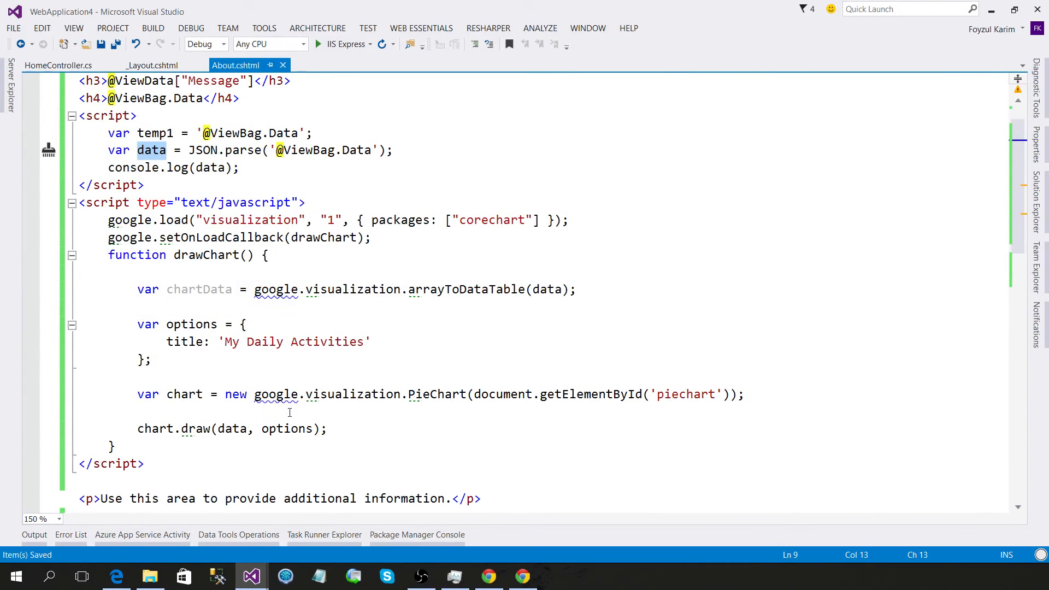
# Rename the chart table variable to chartData for chart.draw and save
pyautogui.doubleClick(199, 289)
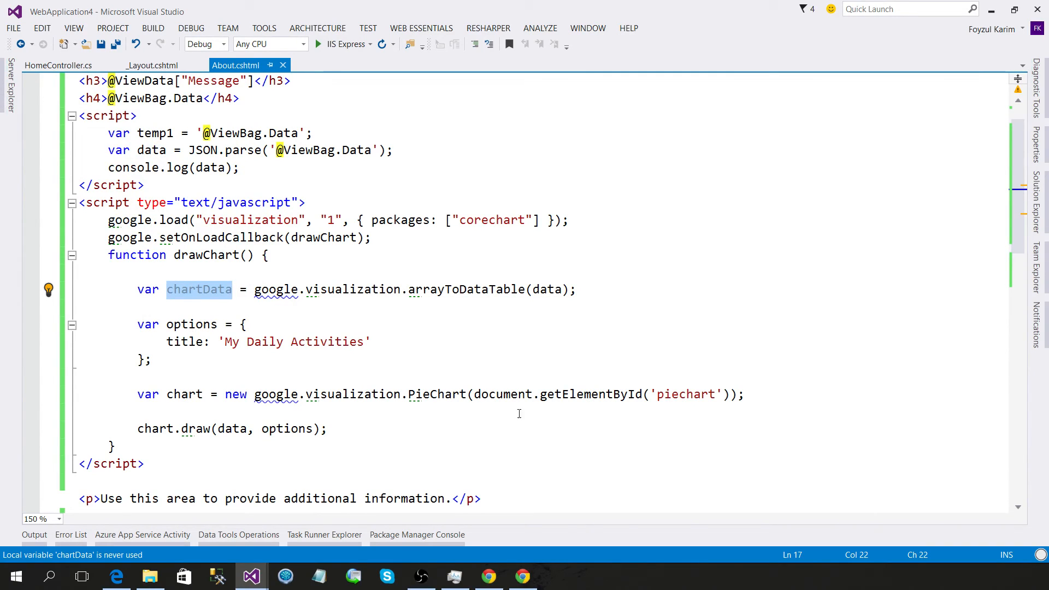
pyautogui.write('chartData')
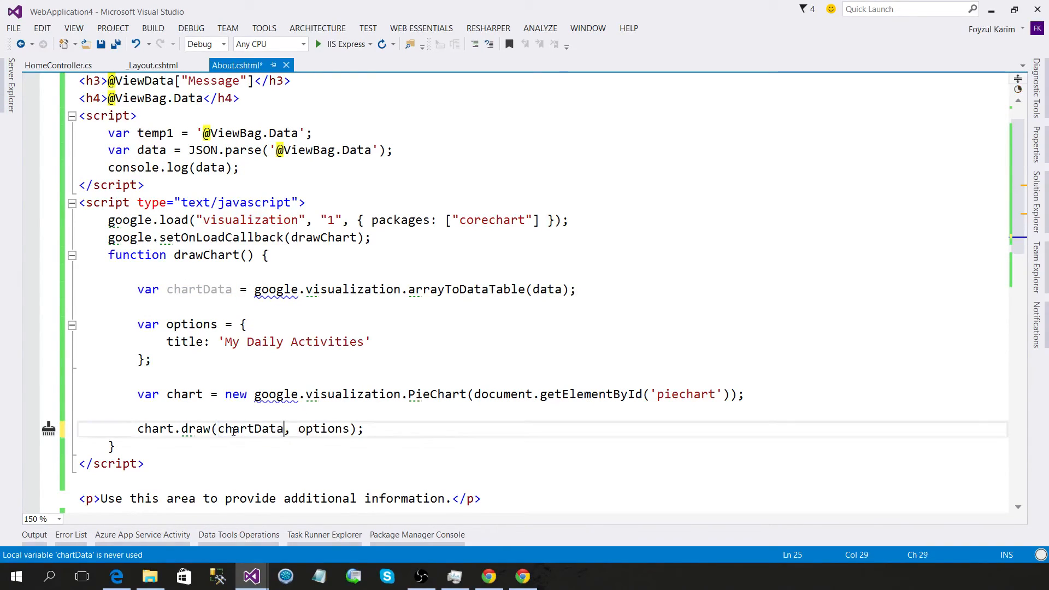
pyautogui.press('ctrl+s')
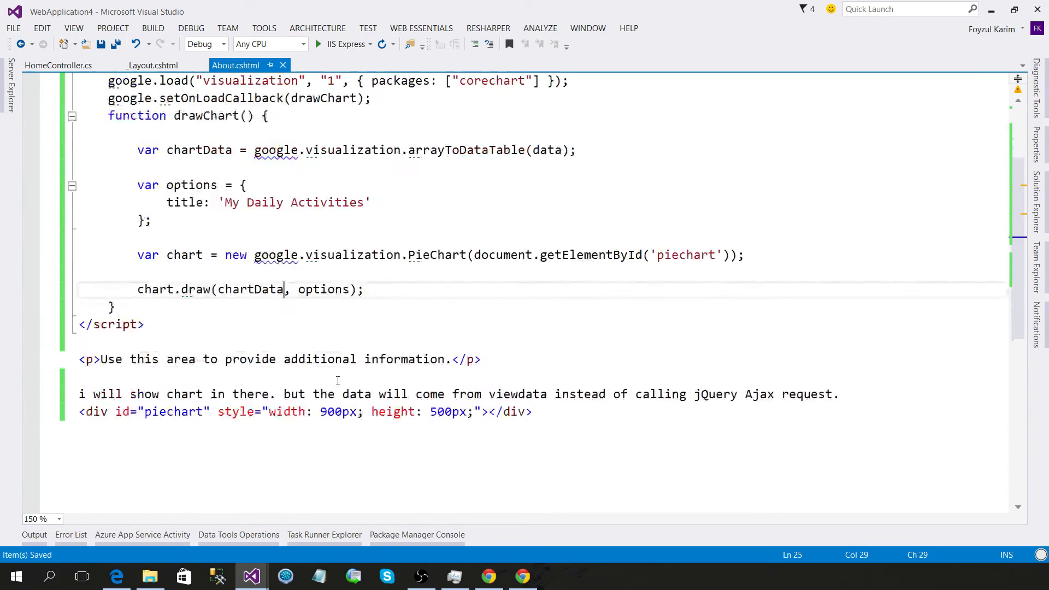
pyautogui.scroll(3)
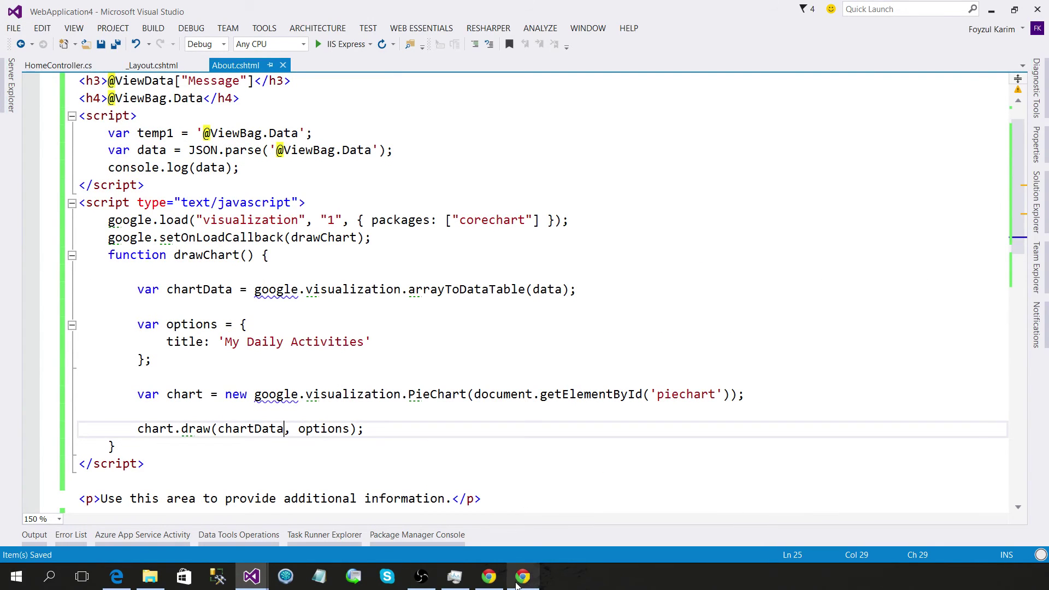
# Check the About page pie chart showing Work, Eat and Sleep at 33.3% each
pyautogui.click(523, 575)
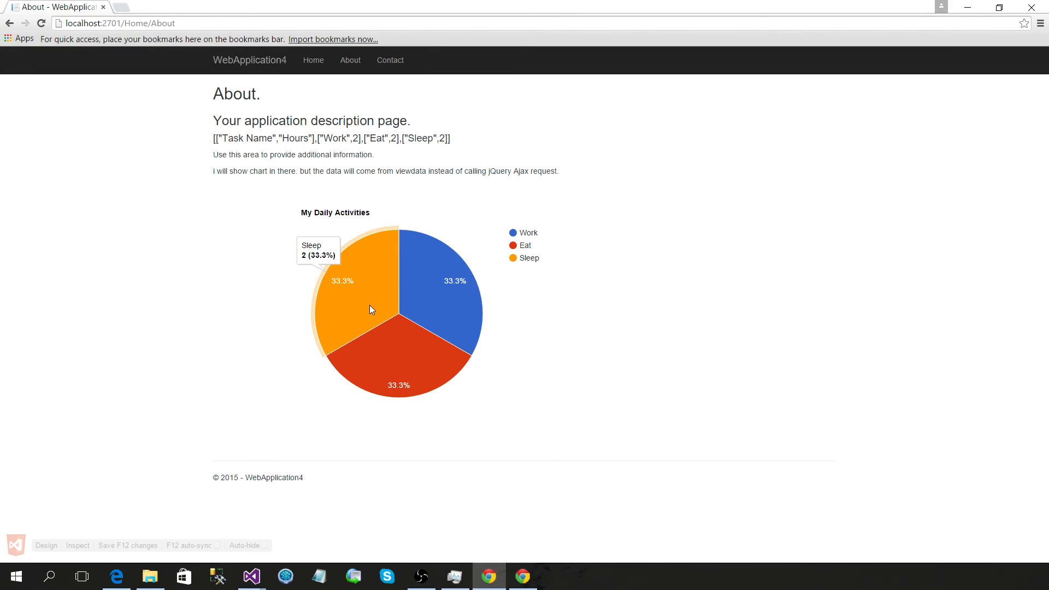
pyautogui.moveTo(398, 376)
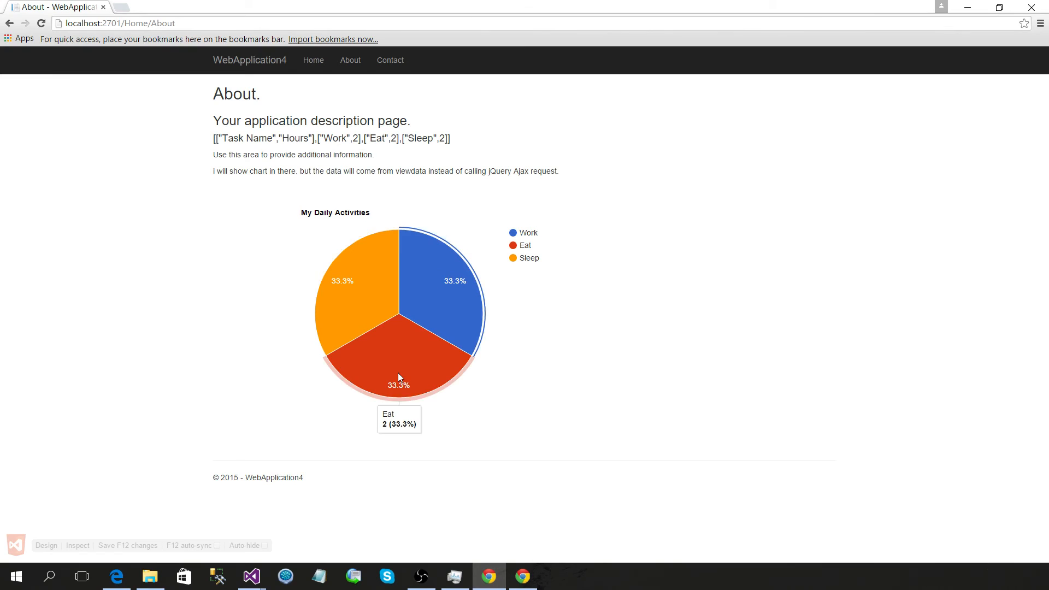
pyautogui.moveTo(190, 290)
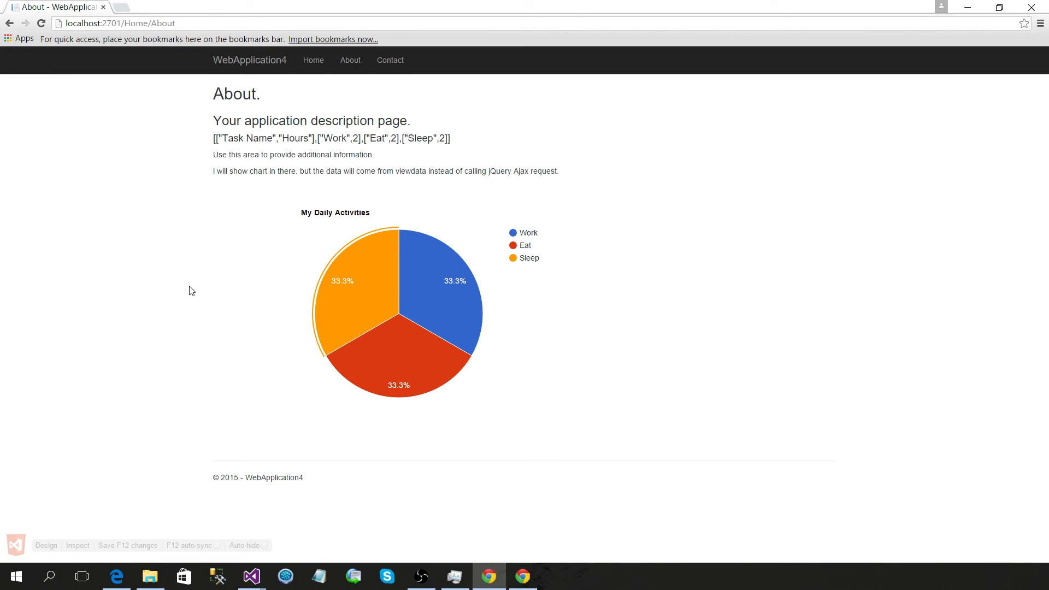
pyautogui.moveTo(297, 544)
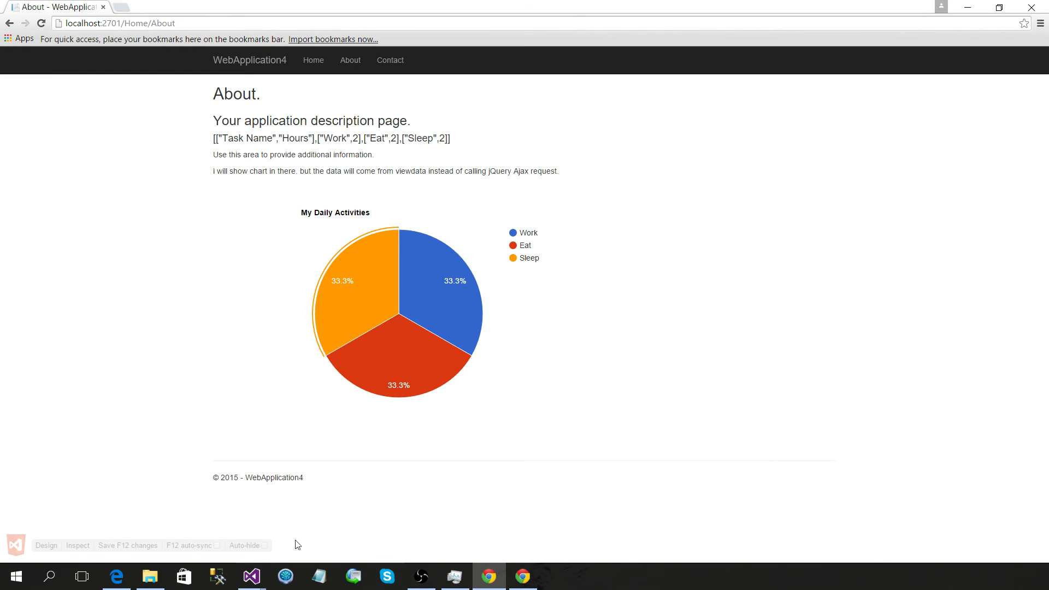
pyautogui.click(250, 575)
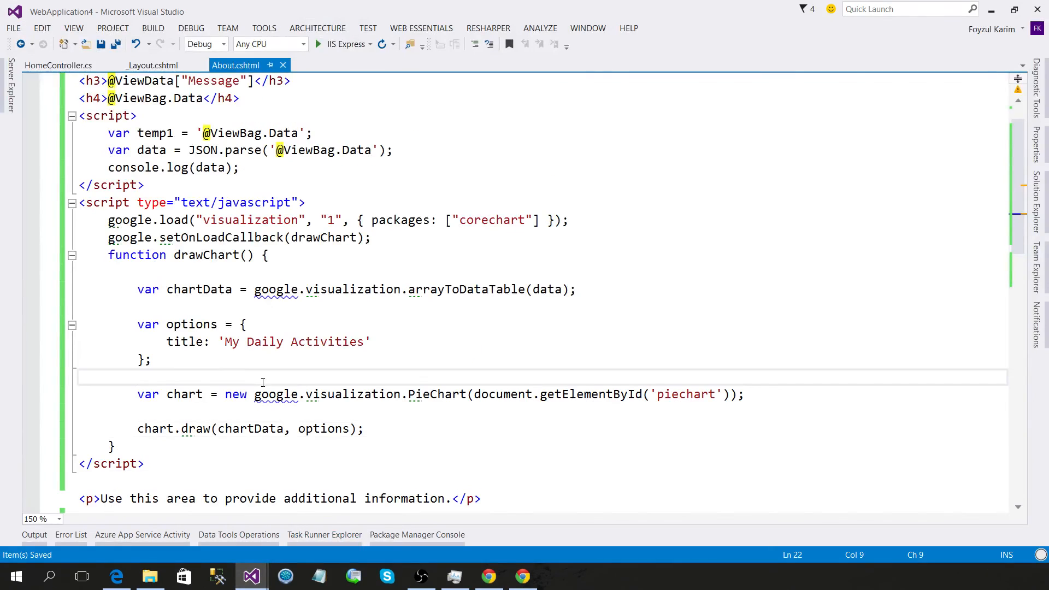
pyautogui.click(58, 65)
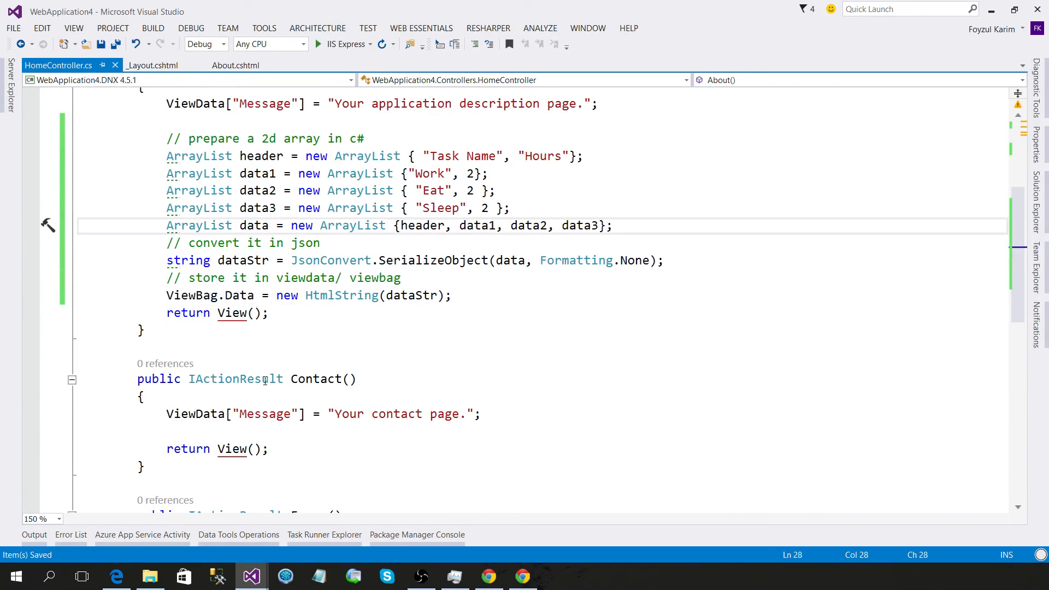
pyautogui.click(235, 65)
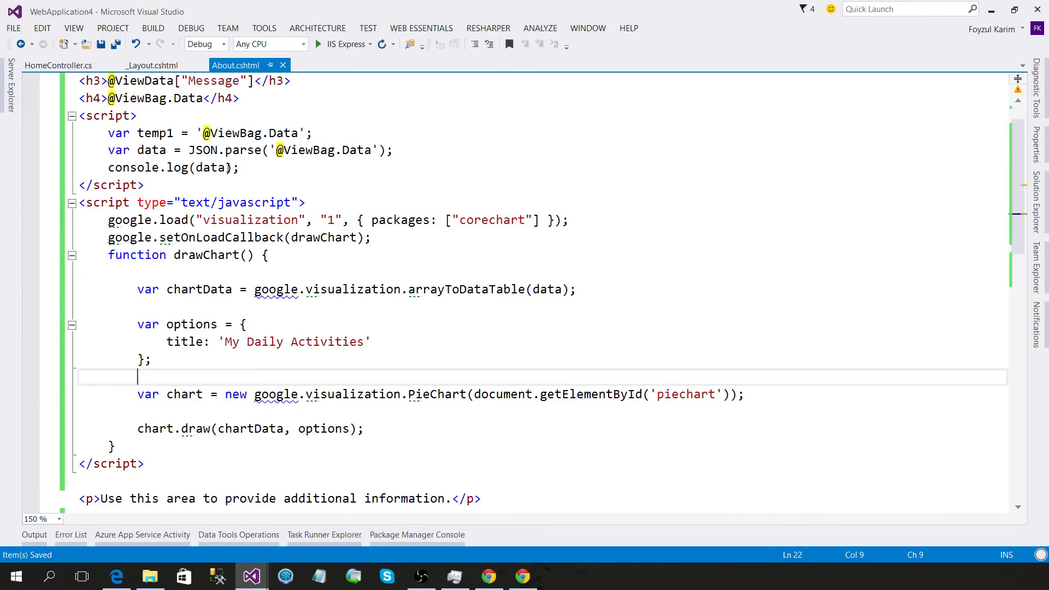
pyautogui.scroll(-3)
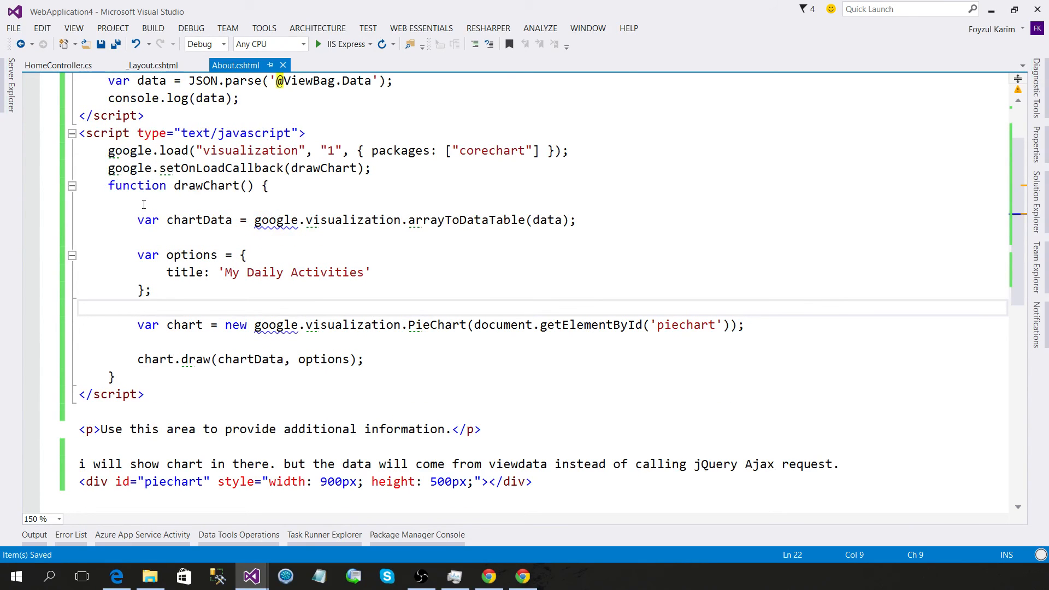
pyautogui.moveTo(200, 343)
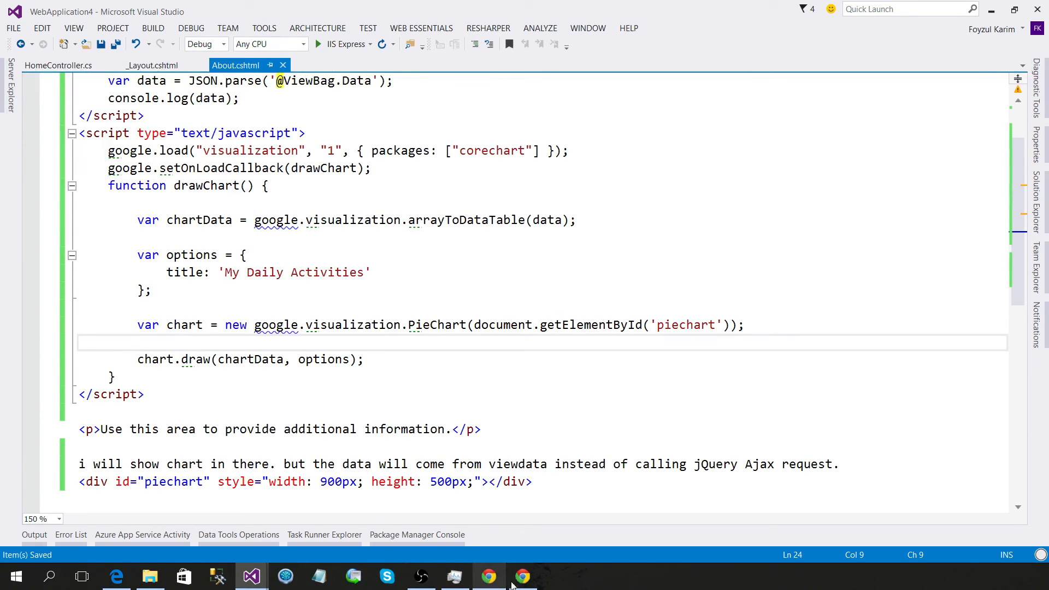
pyautogui.click(522, 576)
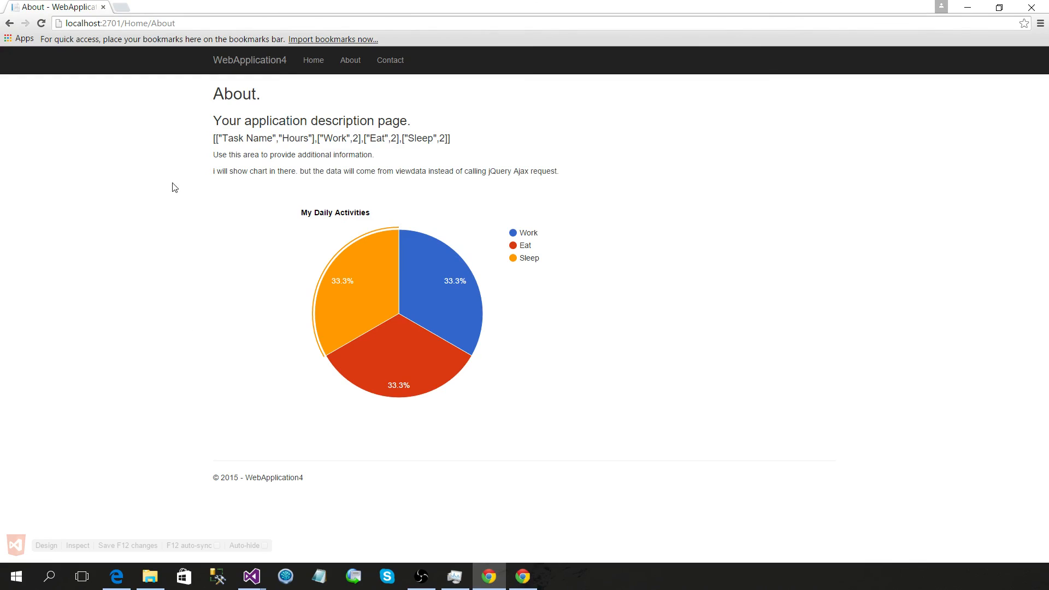
pyautogui.tripleClick(385, 171)
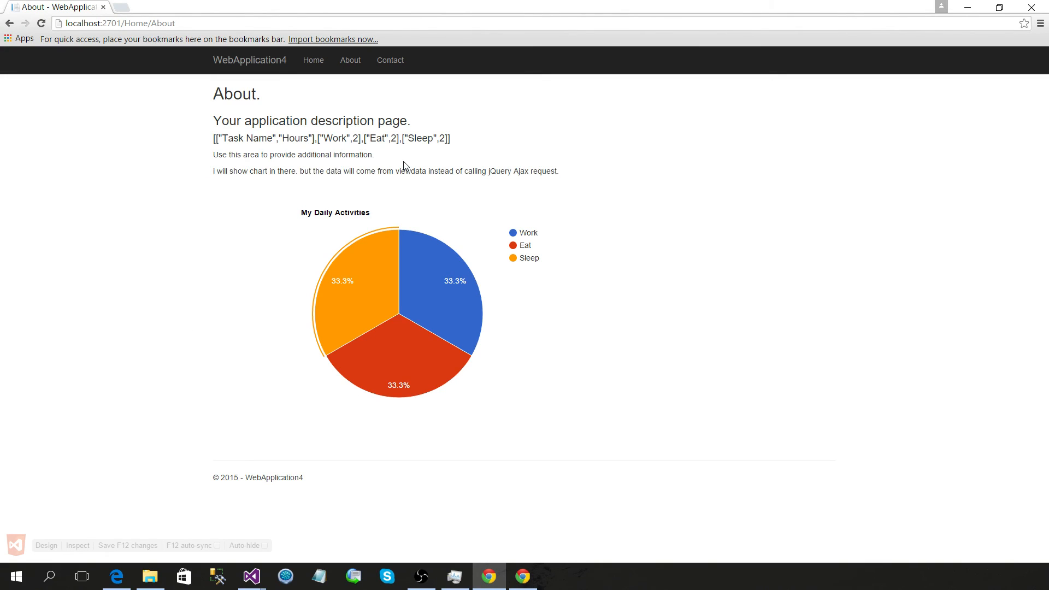
pyautogui.moveTo(448, 135)
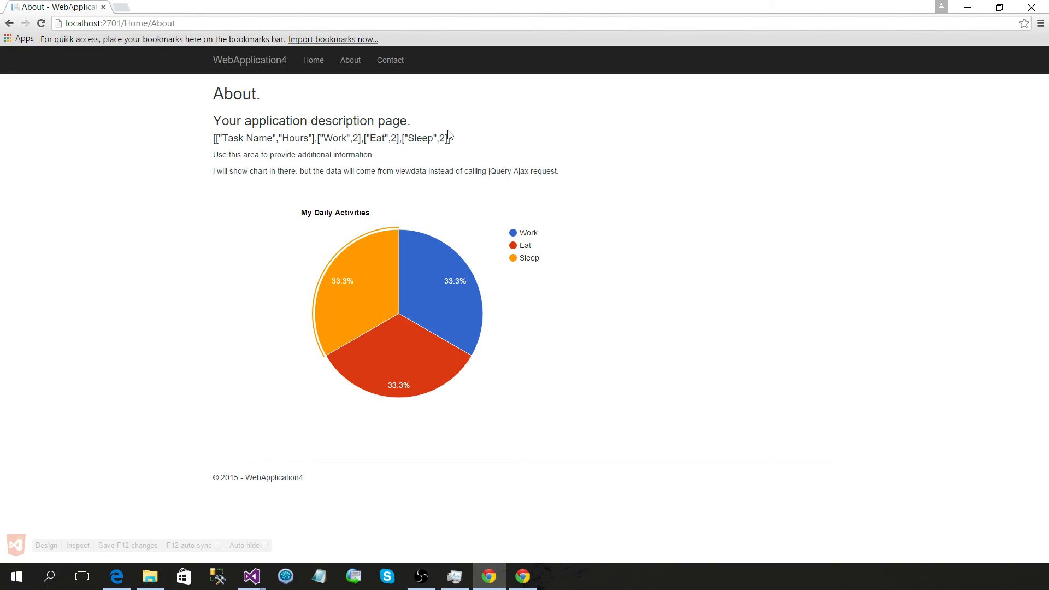